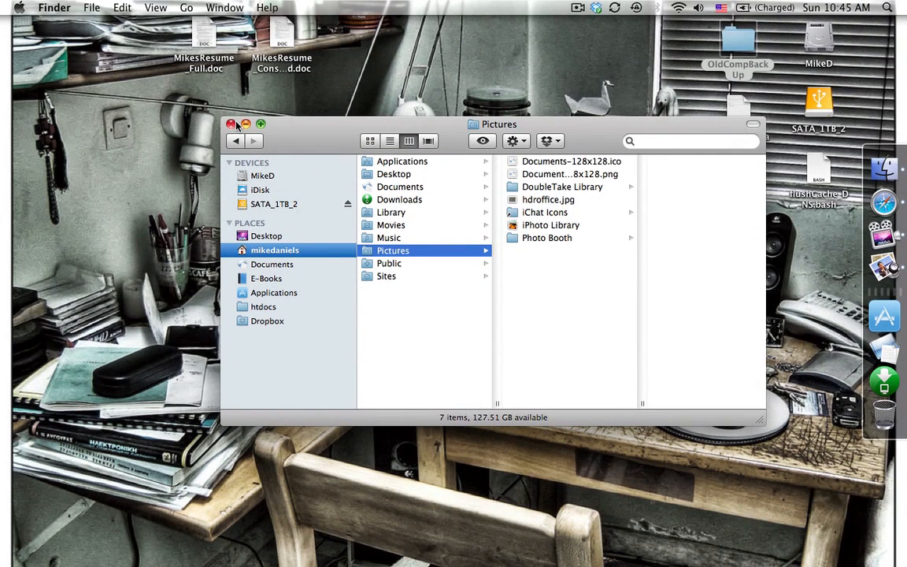
Step: Close the Pictures Finder window to return to the bare desktop
{"action": "left_click", "coordinate": [232, 125]}
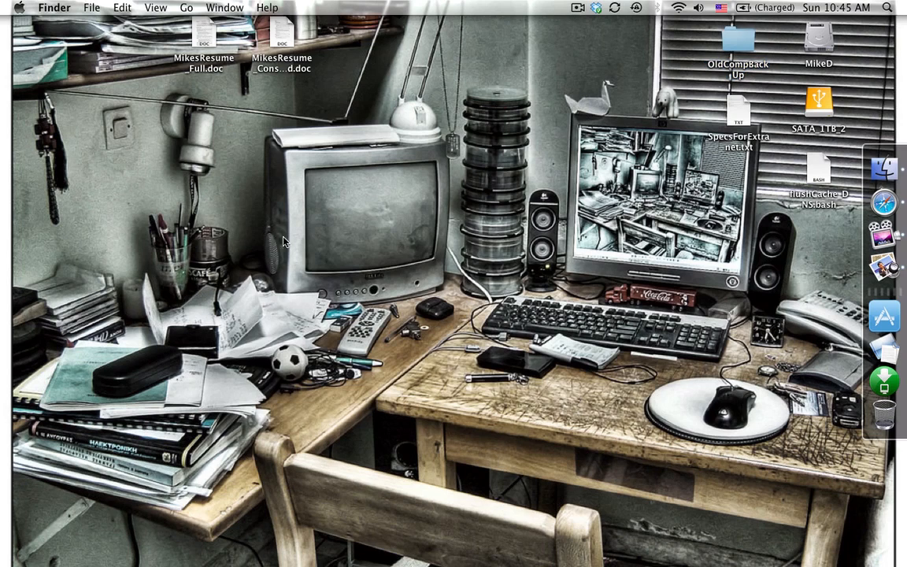
{"action": "mouse_move", "coordinate": [517, 326]}
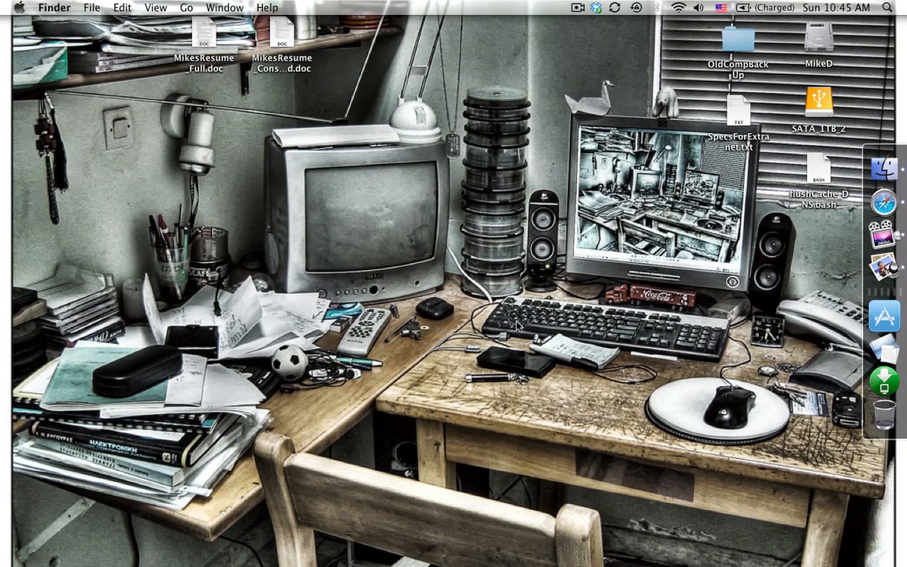
{"action": "mouse_move", "coordinate": [573, 267]}
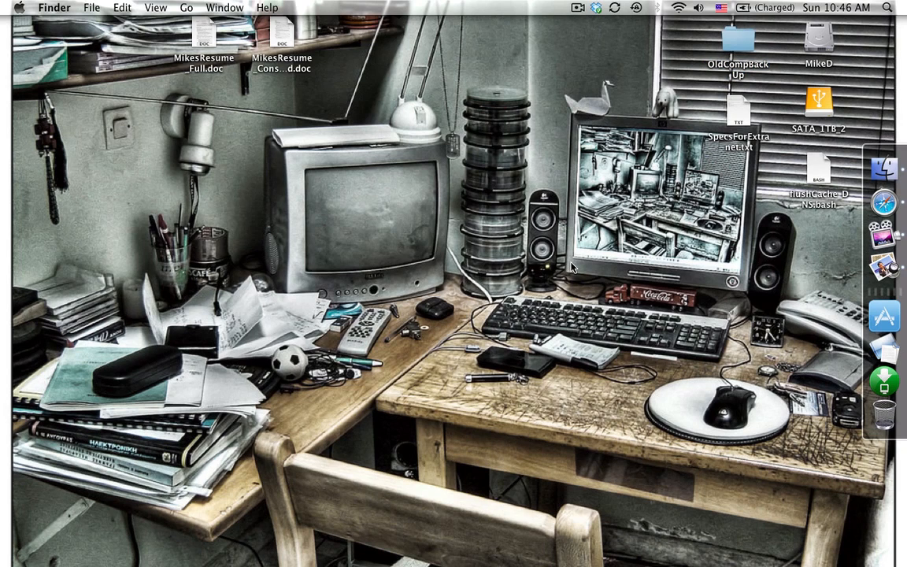
{"action": "mouse_move", "coordinate": [574, 266]}
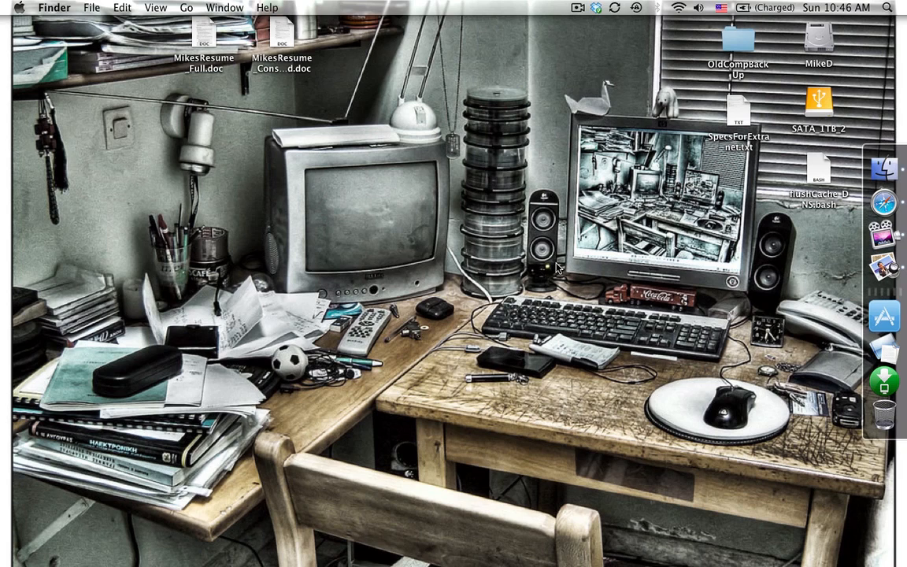
{"action": "mouse_move", "coordinate": [565, 258]}
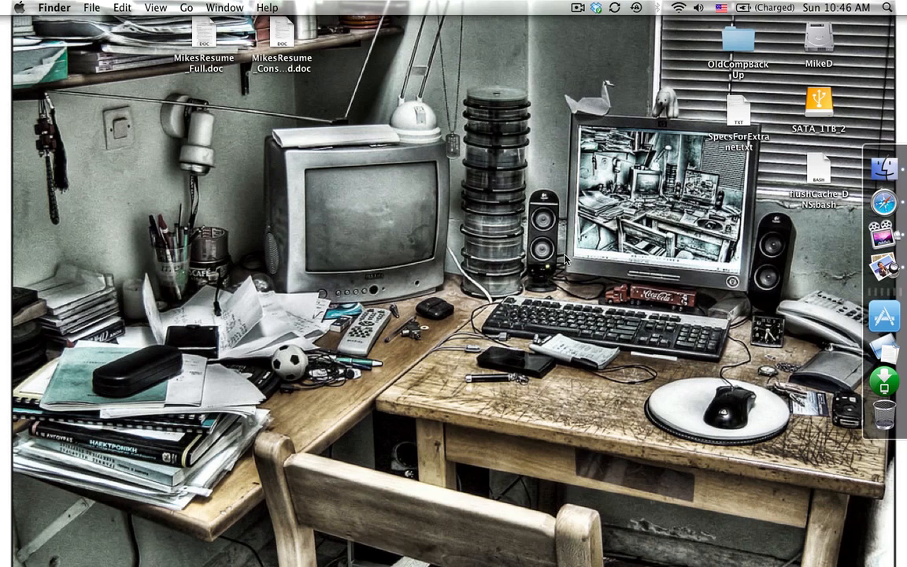
{"action": "mouse_move", "coordinate": [769, 306]}
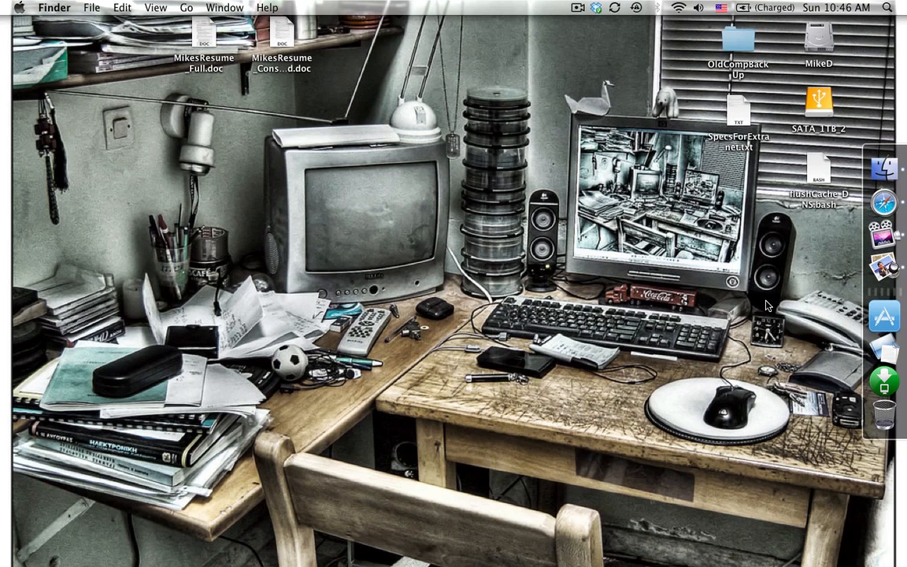
{"action": "mouse_move", "coordinate": [674, 170]}
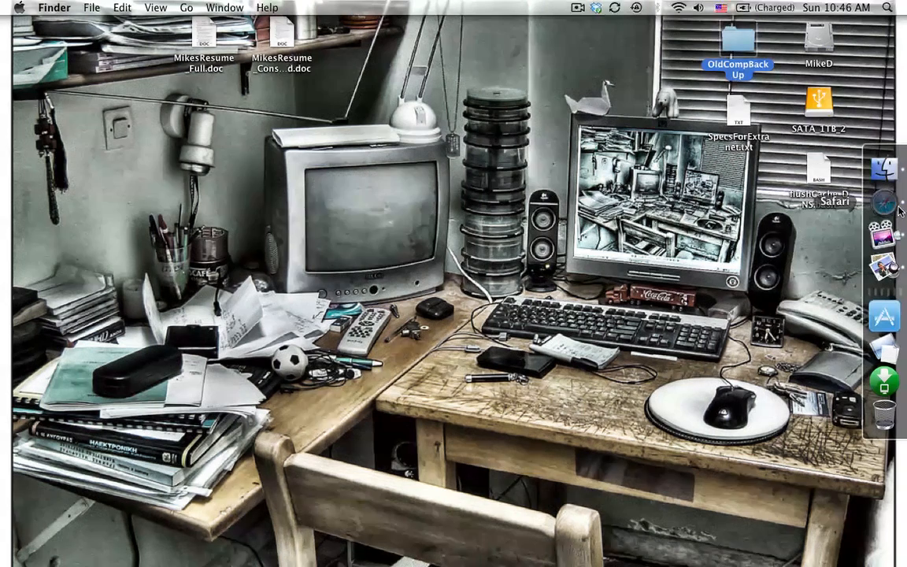
Step: Search Google Images for 'old computer', browse the results, then search for 'computer icon'
{"action": "left_click", "coordinate": [886, 201]}
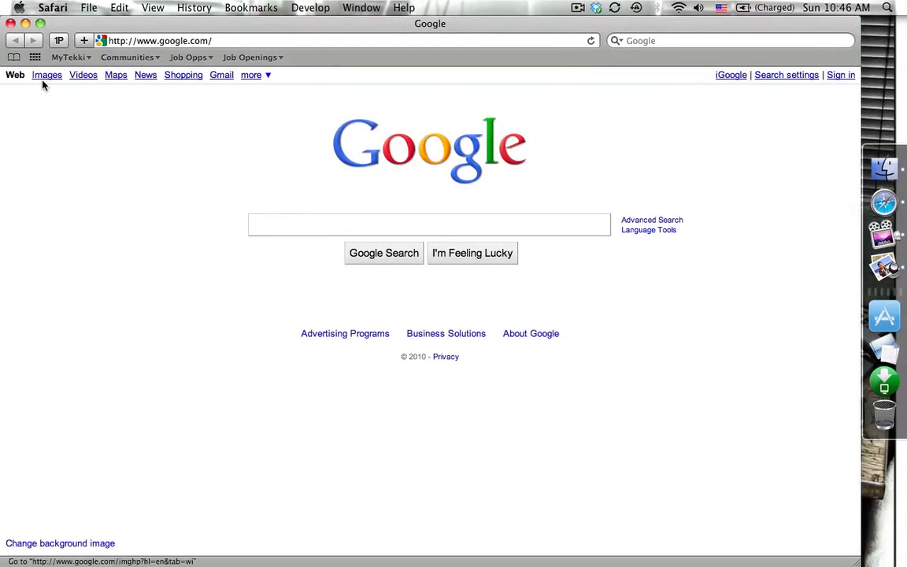
{"action": "left_click", "coordinate": [47, 75]}
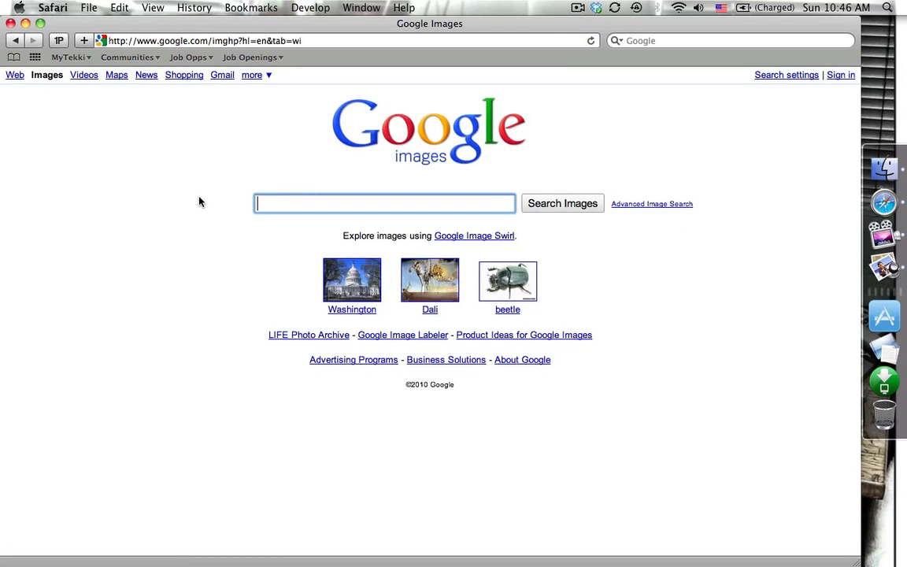
{"action": "type", "text": "old computer"}
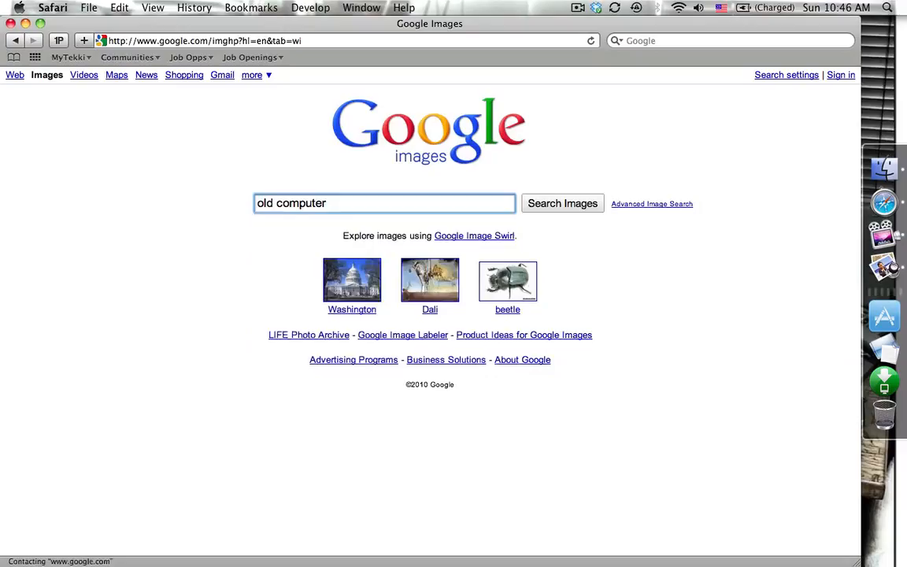
{"action": "left_click", "coordinate": [562, 204]}
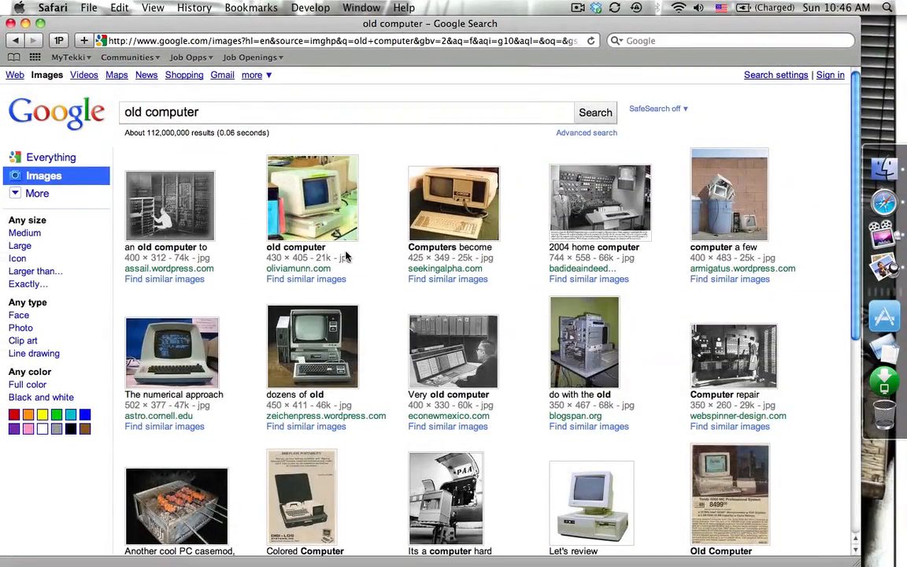
{"action": "scroll", "scroll_direction": "down", "scroll_amount": 3}
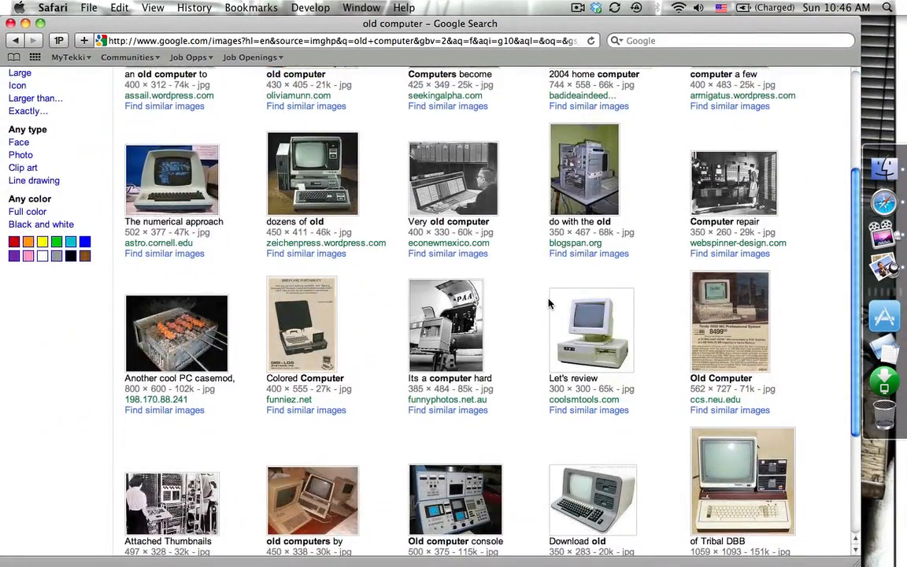
{"action": "scroll", "scroll_direction": "down", "scroll_amount": 3}
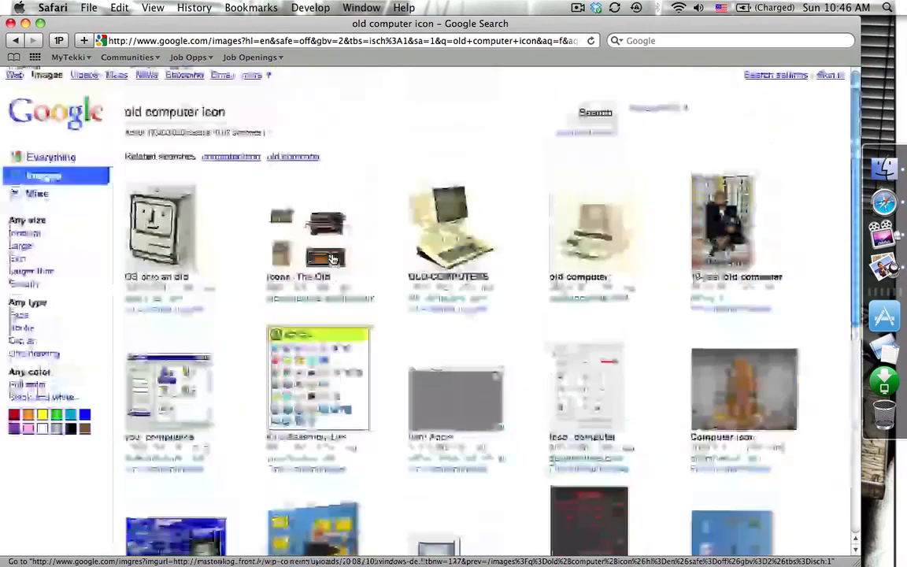
{"action": "type", "text": "com"}
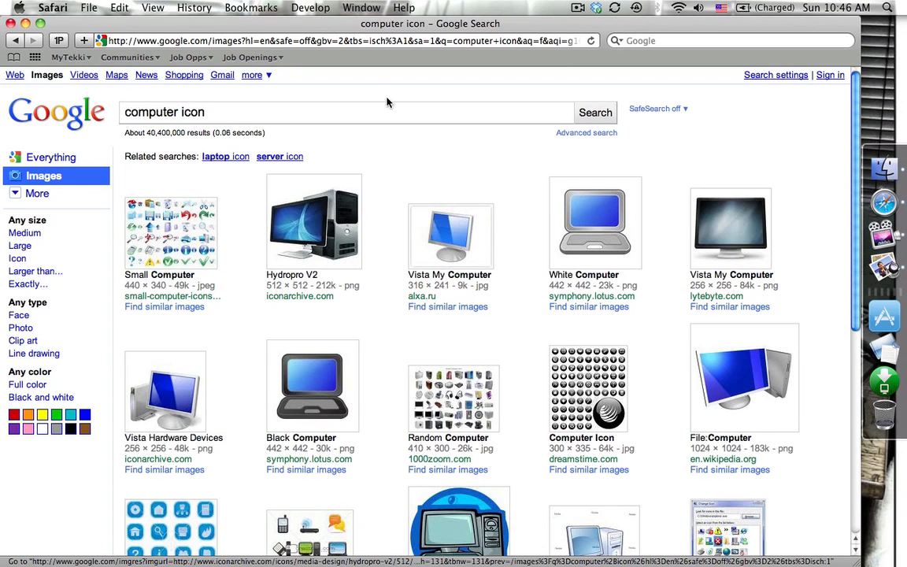
Step: View the Hydropro V2 512x512 computer image full-size in Safari with the desktop showing behind
{"action": "left_click", "coordinate": [313, 222]}
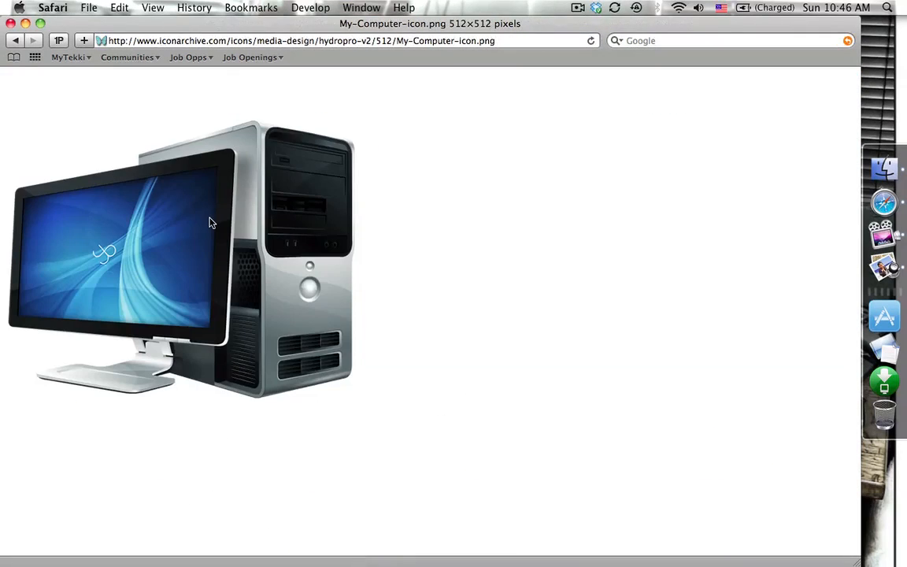
{"action": "mouse_move", "coordinate": [253, 218]}
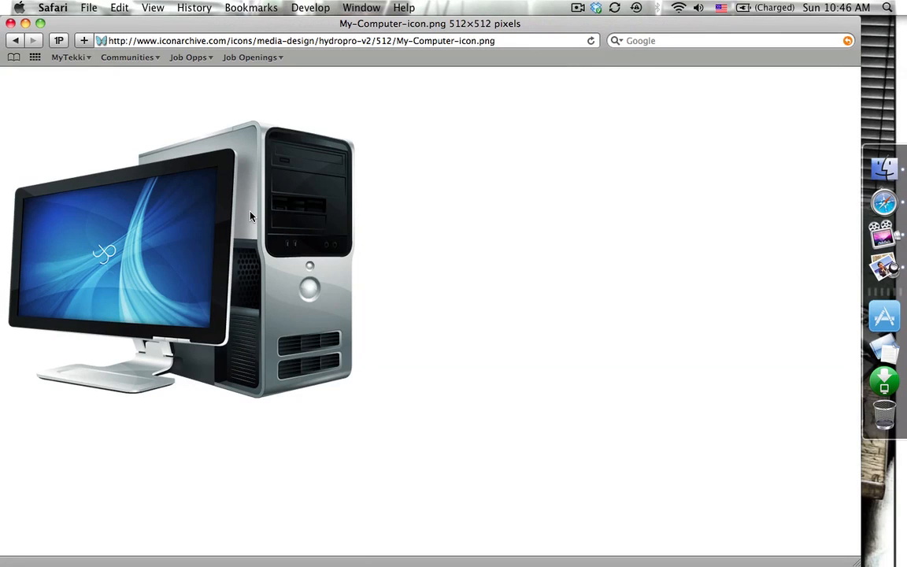
{"action": "right_click", "coordinate": [252, 217]}
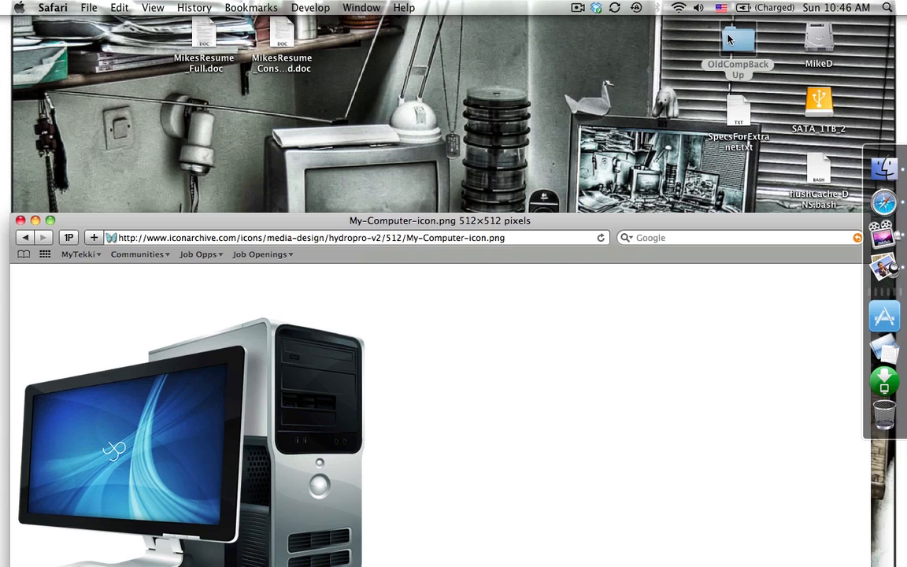
Step: Paste the computer picture as OldCompBackUp's custom icon via its Get Info window
{"action": "right_click", "coordinate": [738, 44]}
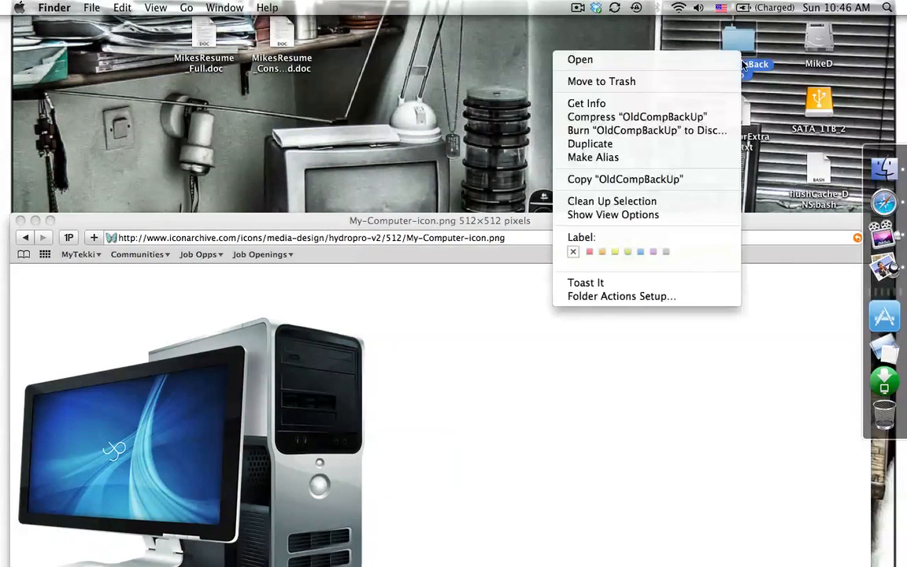
{"action": "mouse_move", "coordinate": [712, 100]}
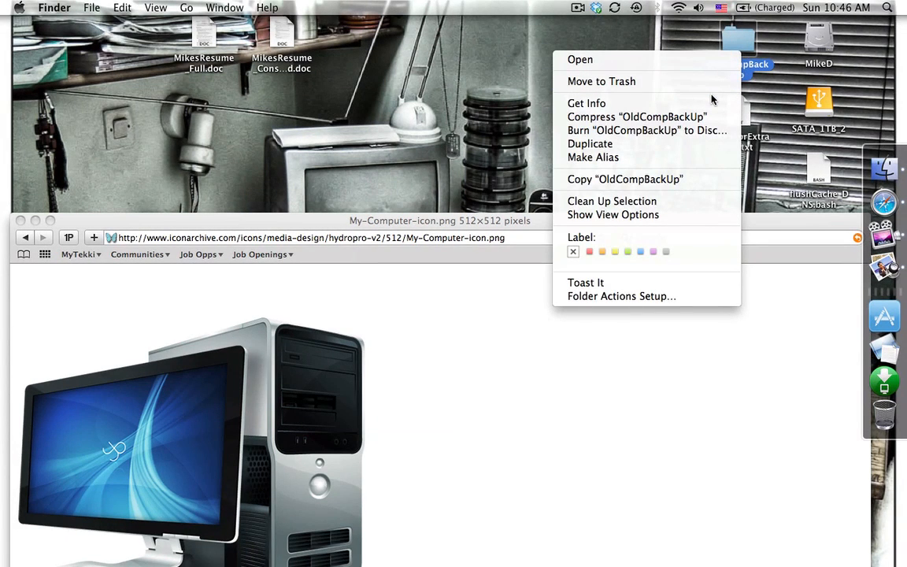
{"action": "left_click", "coordinate": [586, 104]}
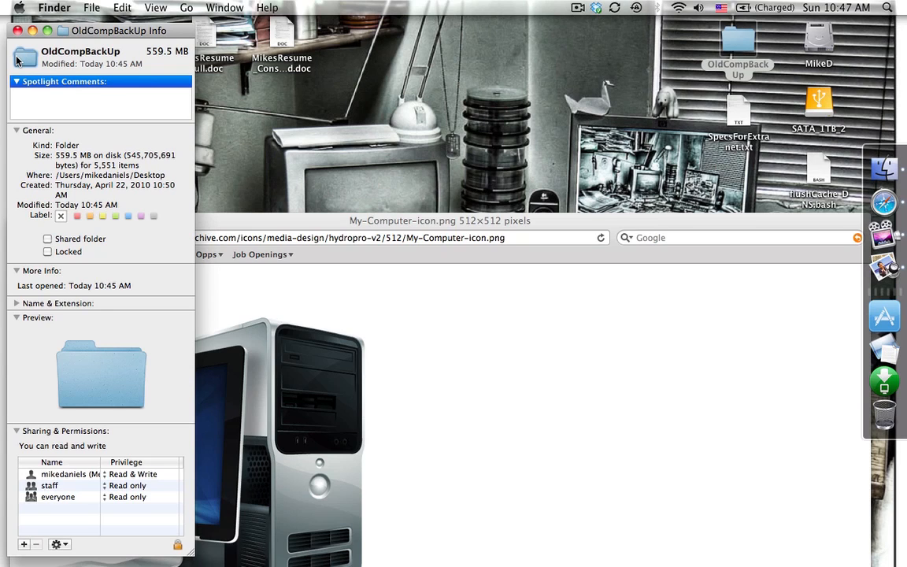
{"action": "mouse_move", "coordinate": [129, 8]}
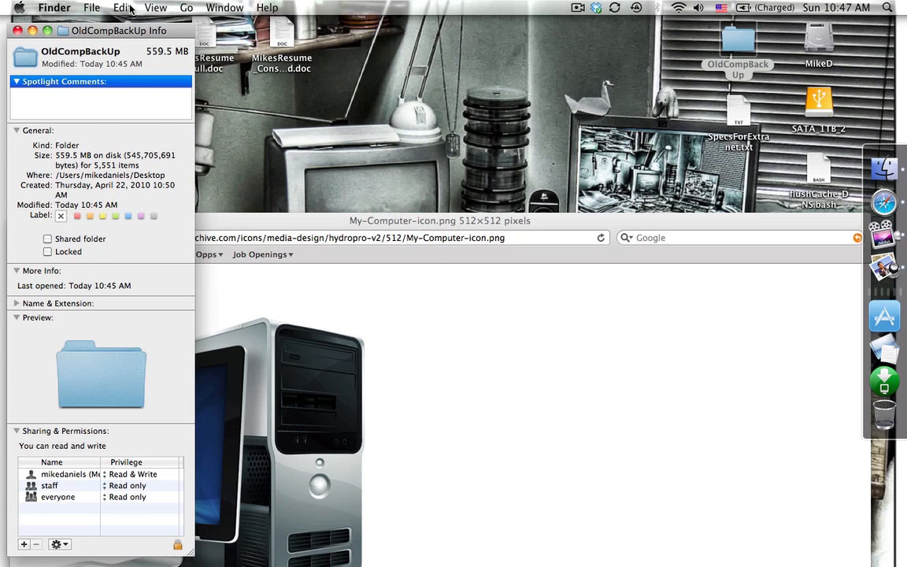
{"action": "left_click", "coordinate": [123, 6]}
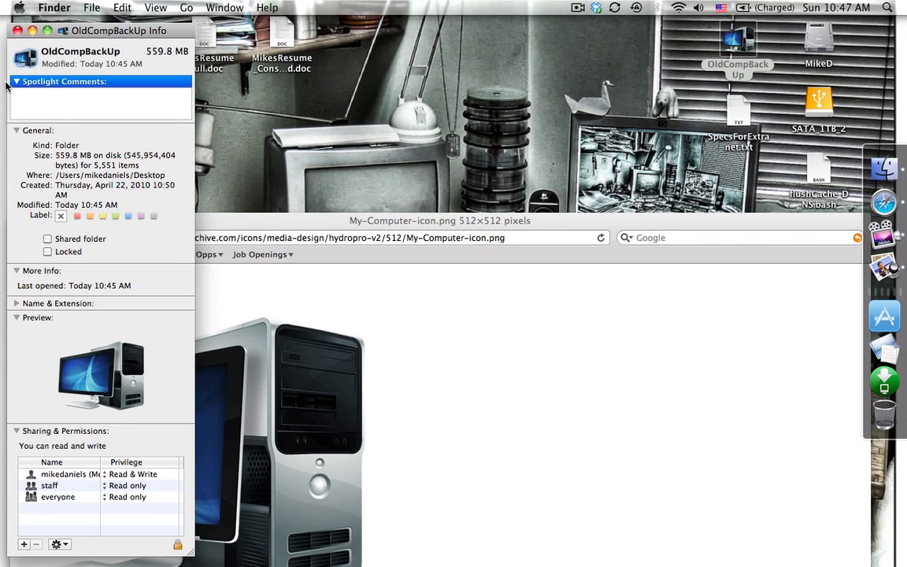
{"action": "left_click", "coordinate": [738, 47]}
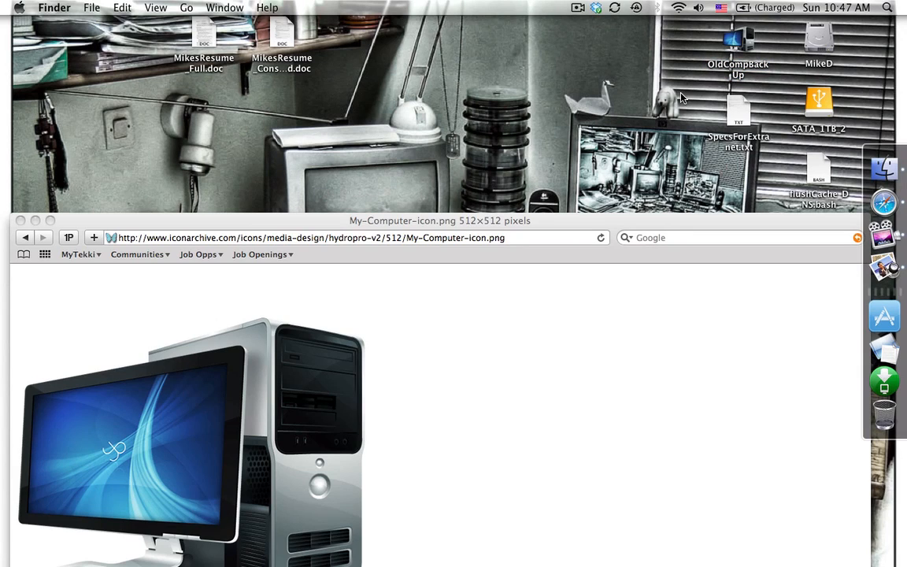
{"action": "mouse_move", "coordinate": [744, 61]}
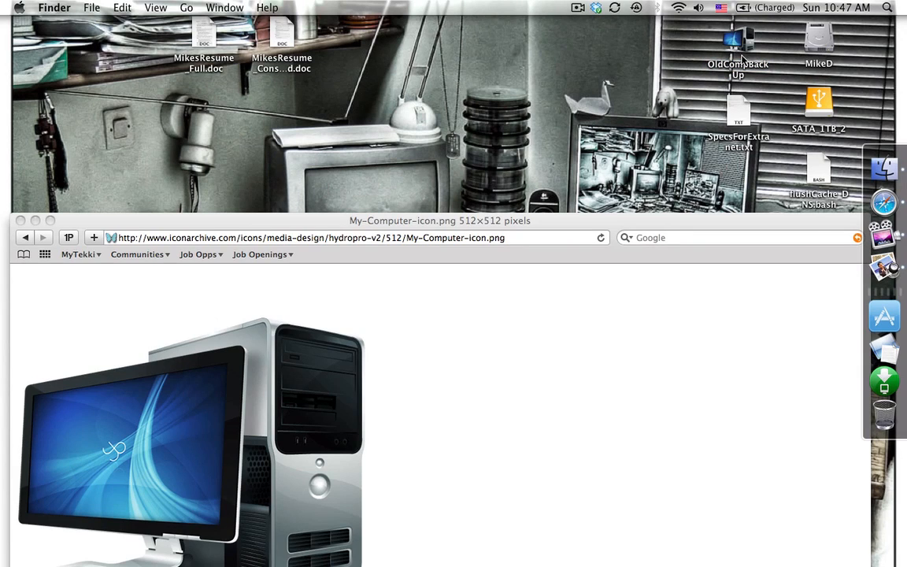
Step: Select the OldCompBackUp folder on the desktop to drag it into the Dock as a stack
{"action": "left_click", "coordinate": [737, 47]}
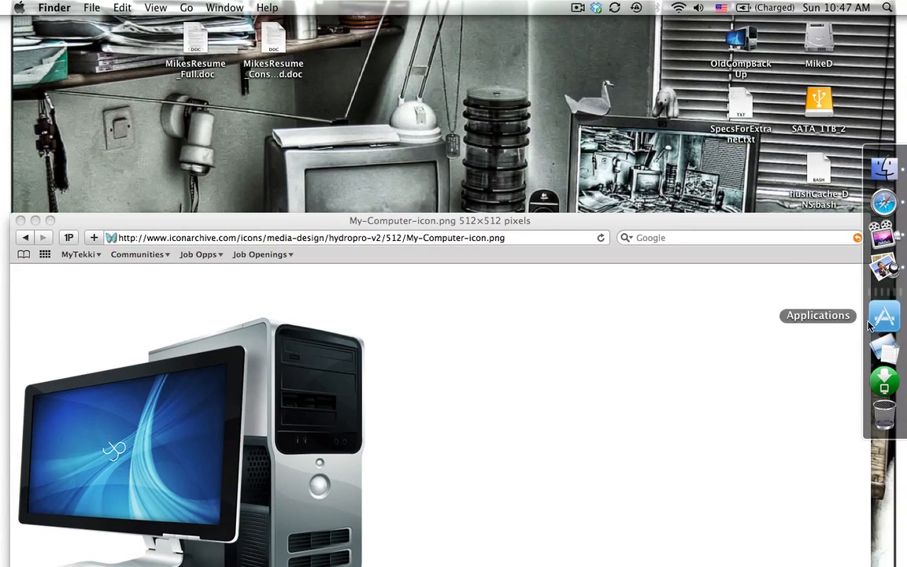
{"action": "left_click", "coordinate": [740, 40]}
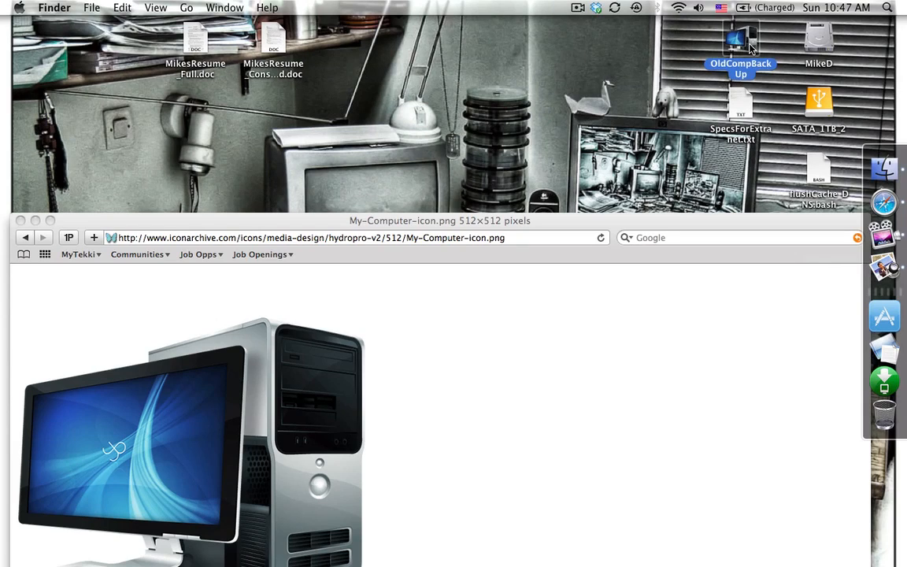
{"action": "mouse_move", "coordinate": [884, 316]}
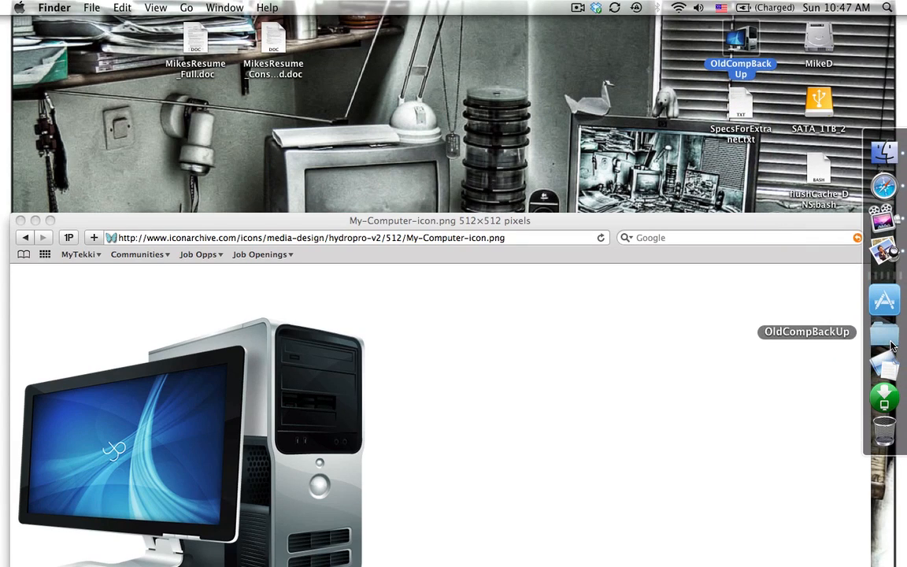
{"action": "mouse_move", "coordinate": [885, 339]}
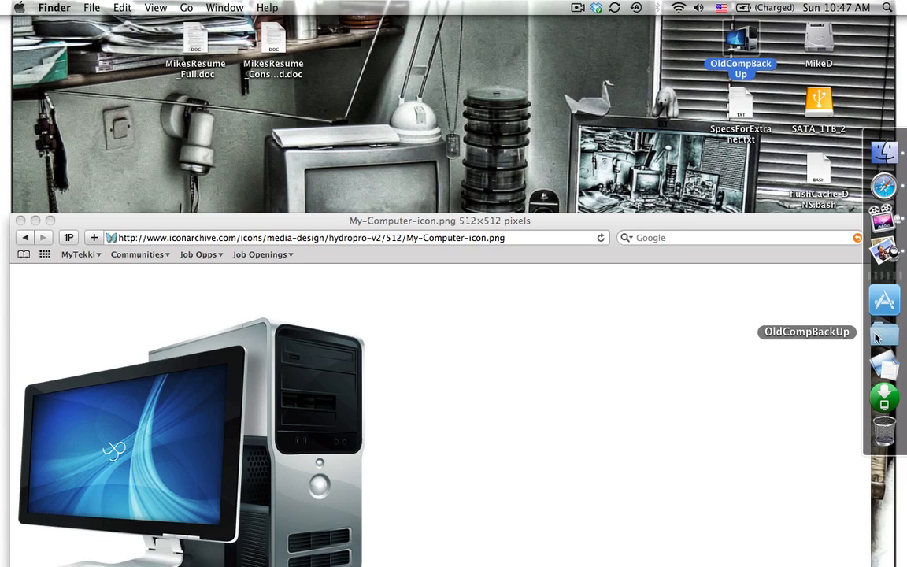
{"action": "mouse_move", "coordinate": [890, 343]}
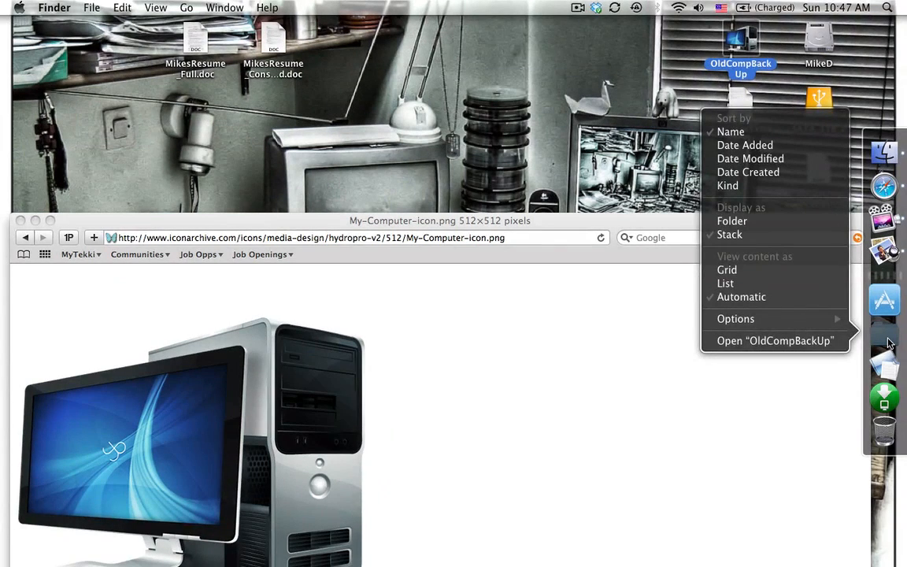
{"action": "mouse_move", "coordinate": [731, 220]}
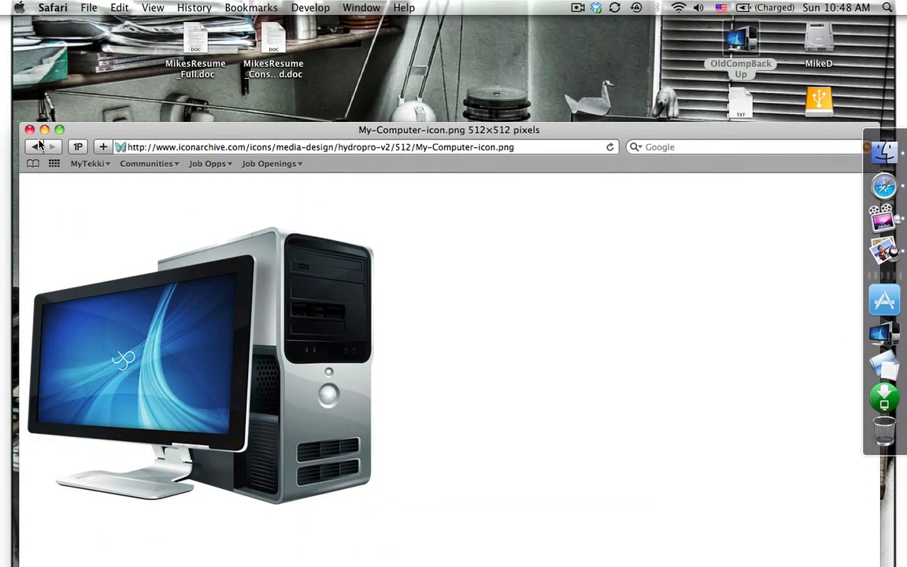
Step: Close the Safari window showing the computer icon image
{"action": "left_click", "coordinate": [32, 129]}
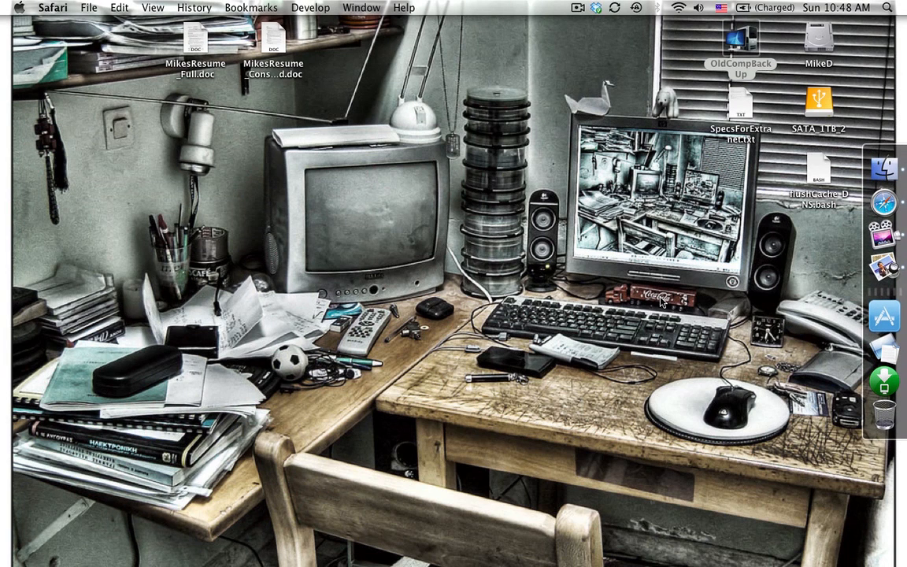
{"action": "mouse_move", "coordinate": [755, 361]}
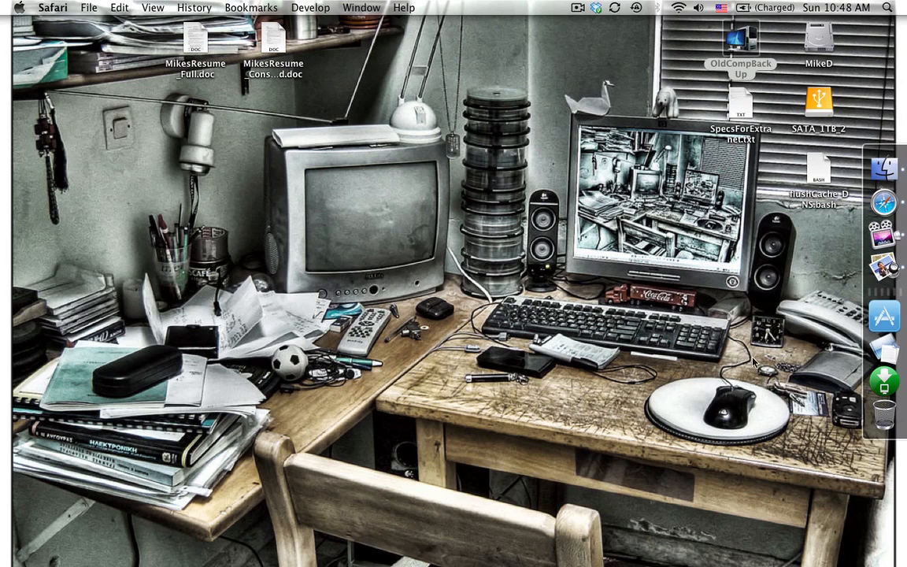
{"action": "mouse_move", "coordinate": [886, 318]}
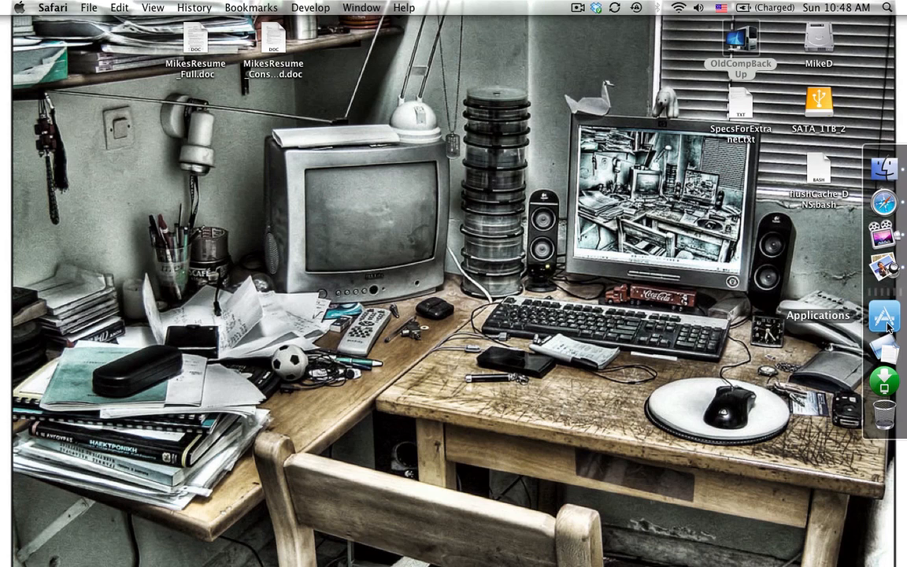
{"action": "mouse_move", "coordinate": [701, 326]}
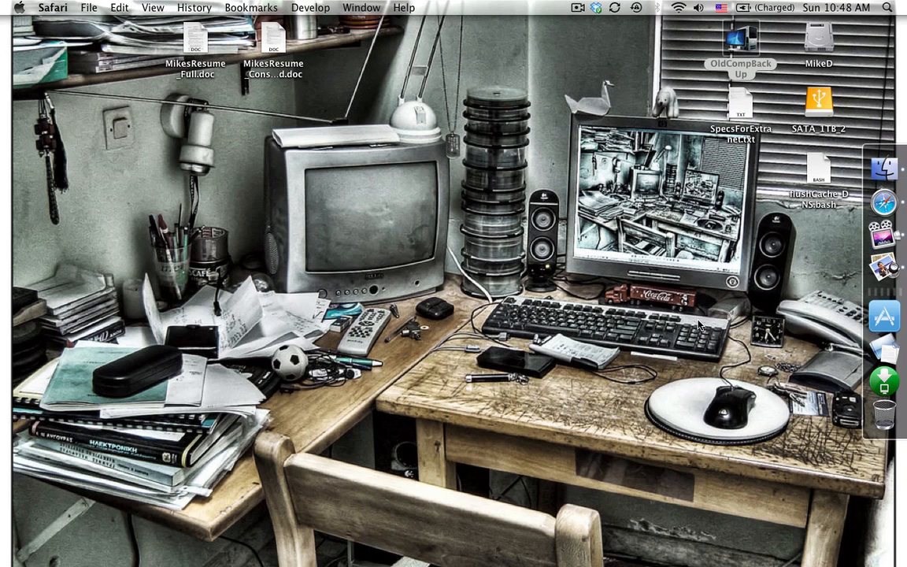
{"action": "mouse_move", "coordinate": [806, 325]}
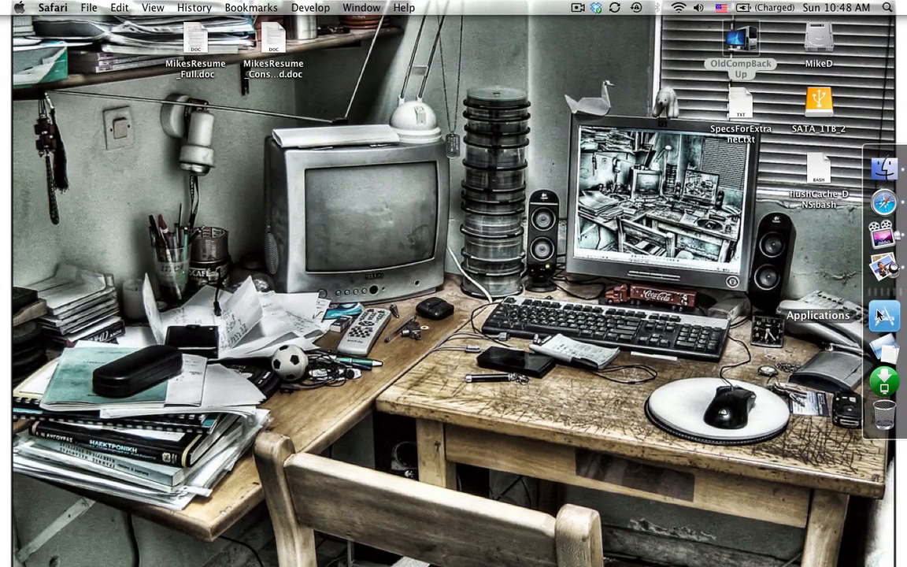
{"action": "mouse_move", "coordinate": [833, 342]}
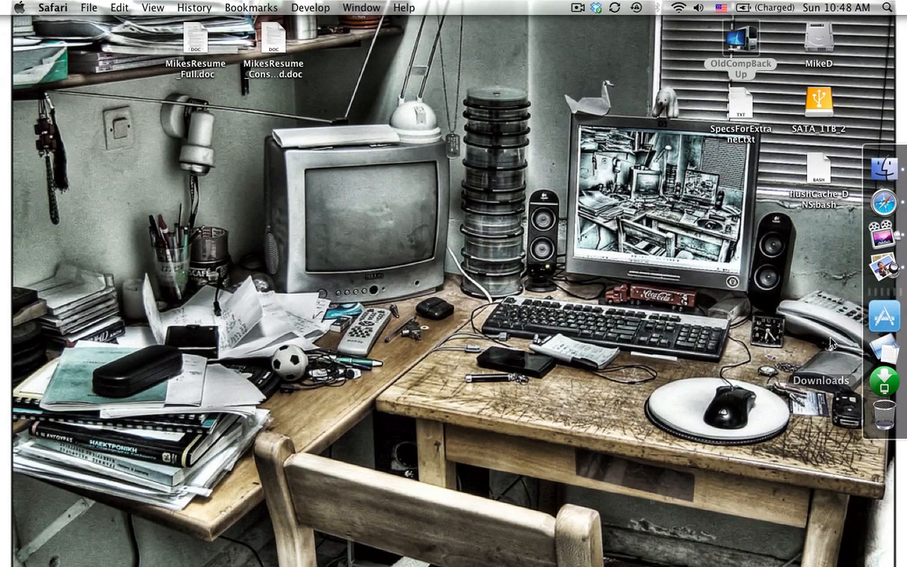
Step: Use the Dock divider's options to position the Dock on the right, then dismiss the menu
{"action": "left_click", "coordinate": [829, 290]}
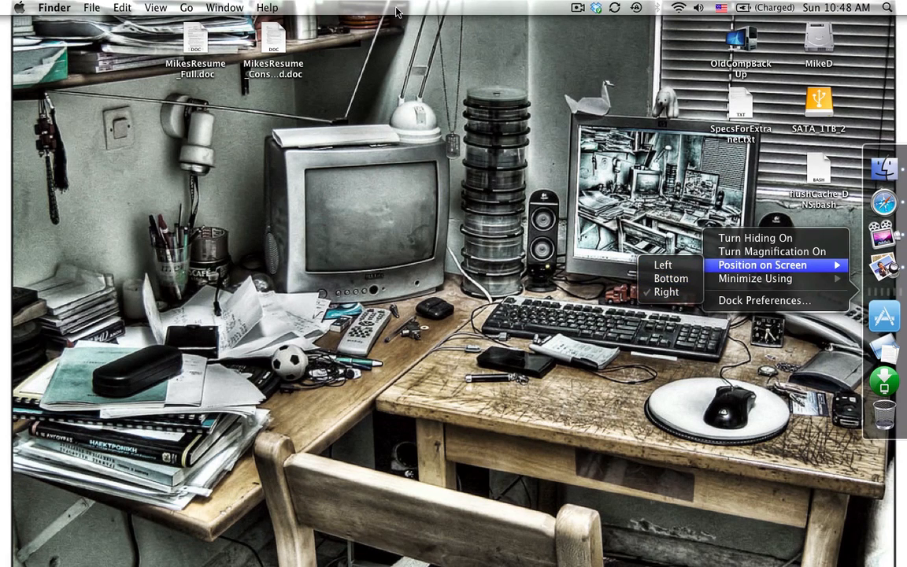
{"action": "mouse_move", "coordinate": [664, 265]}
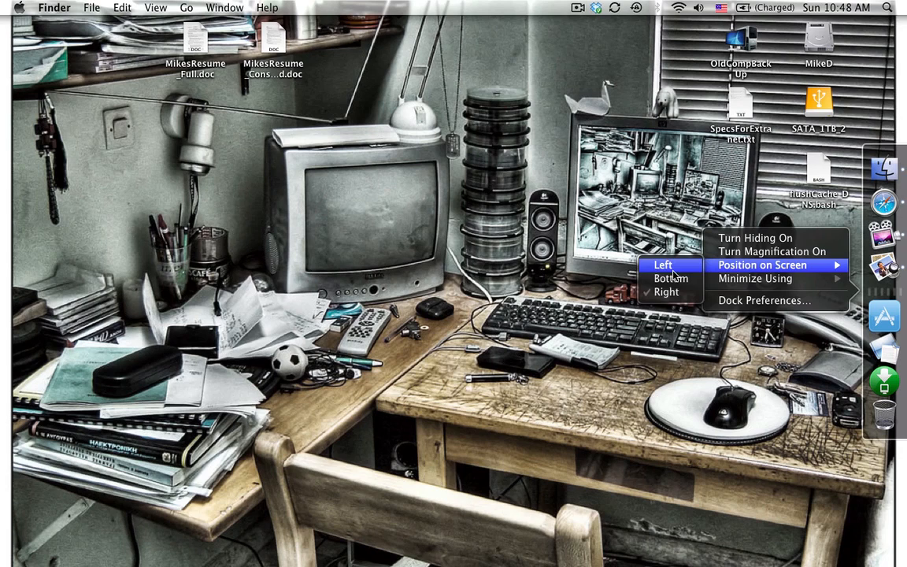
{"action": "mouse_move", "coordinate": [671, 277]}
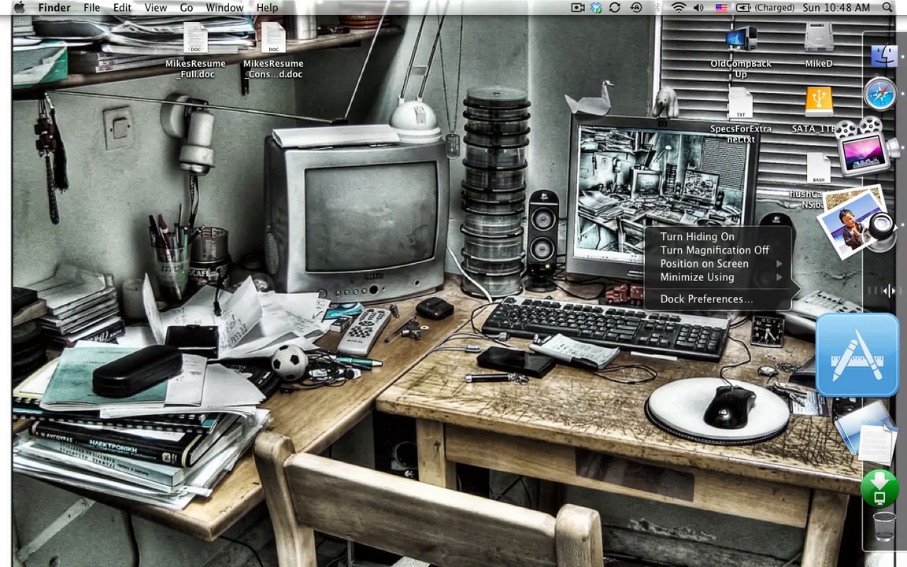
{"action": "mouse_move", "coordinate": [702, 263]}
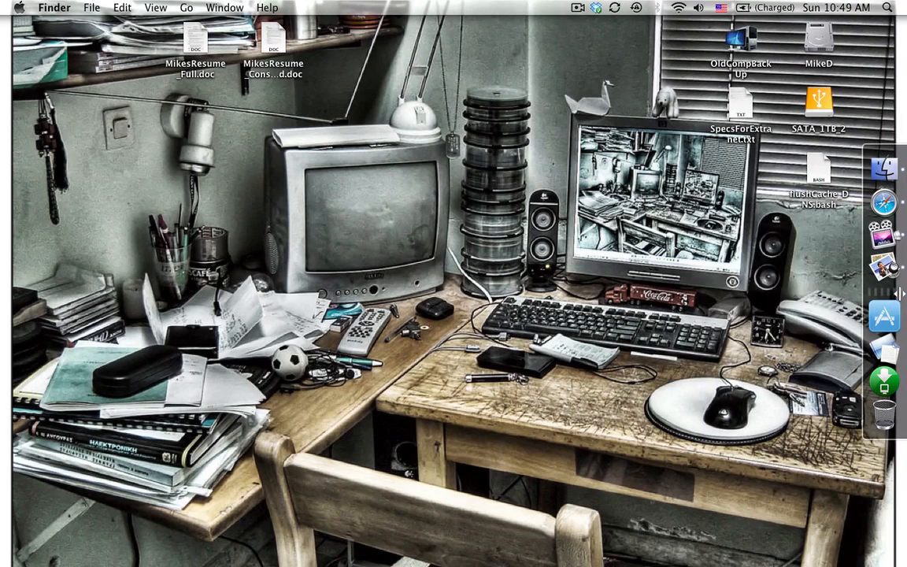
{"action": "right_click", "coordinate": [901, 293]}
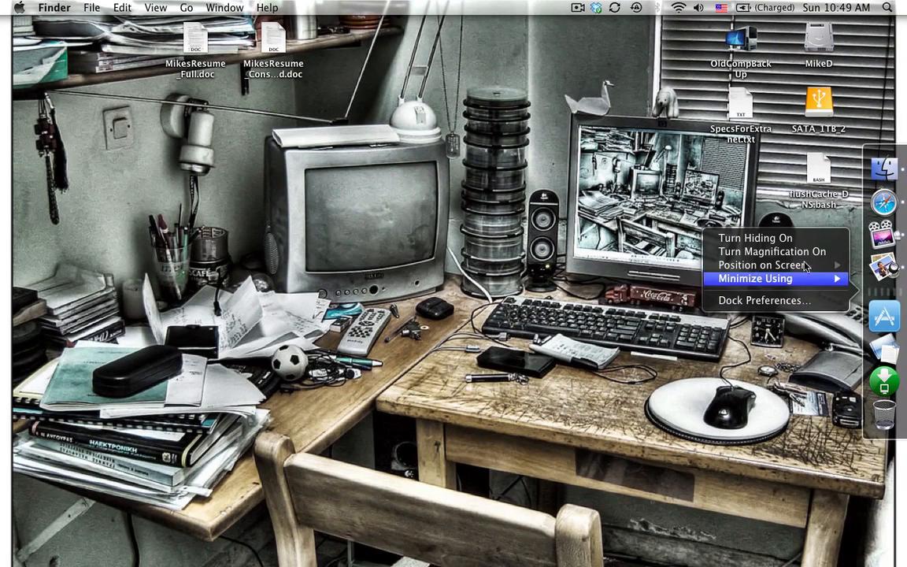
{"action": "mouse_move", "coordinate": [775, 238]}
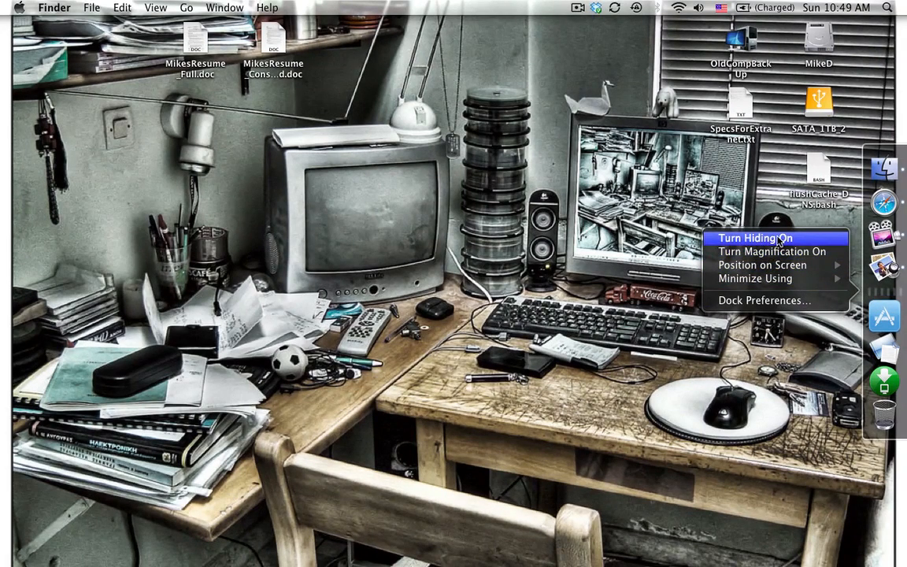
{"action": "mouse_move", "coordinate": [756, 277]}
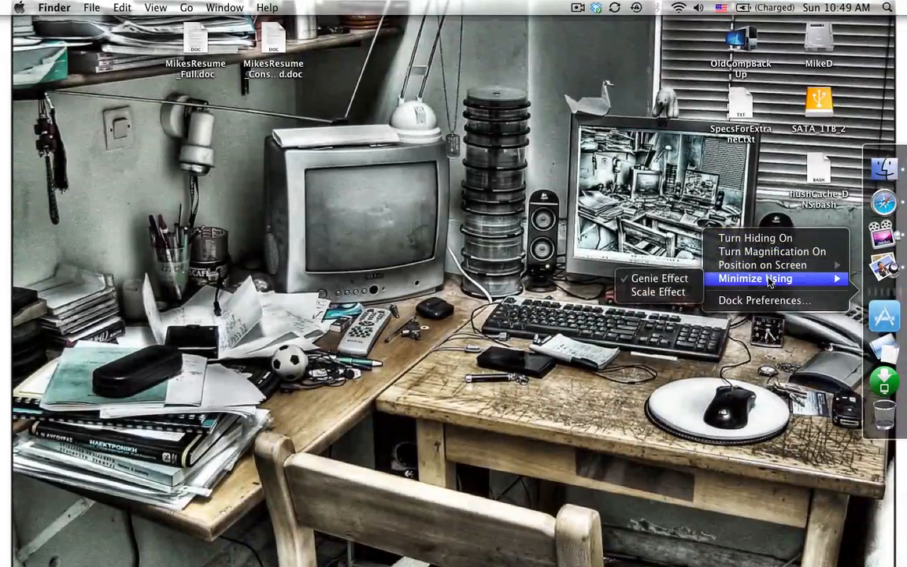
{"action": "mouse_move", "coordinate": [658, 291]}
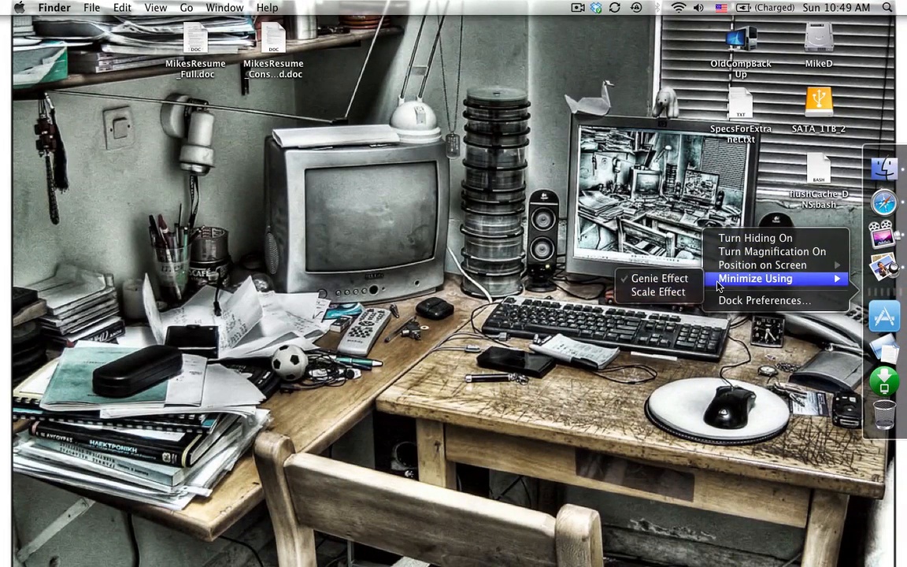
{"action": "mouse_move", "coordinate": [763, 264]}
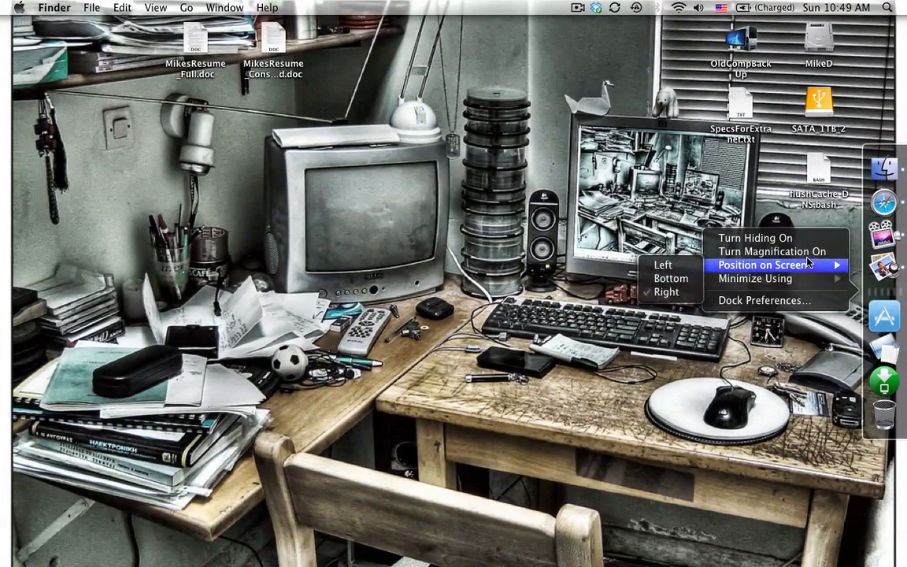
{"action": "mouse_move", "coordinate": [800, 271]}
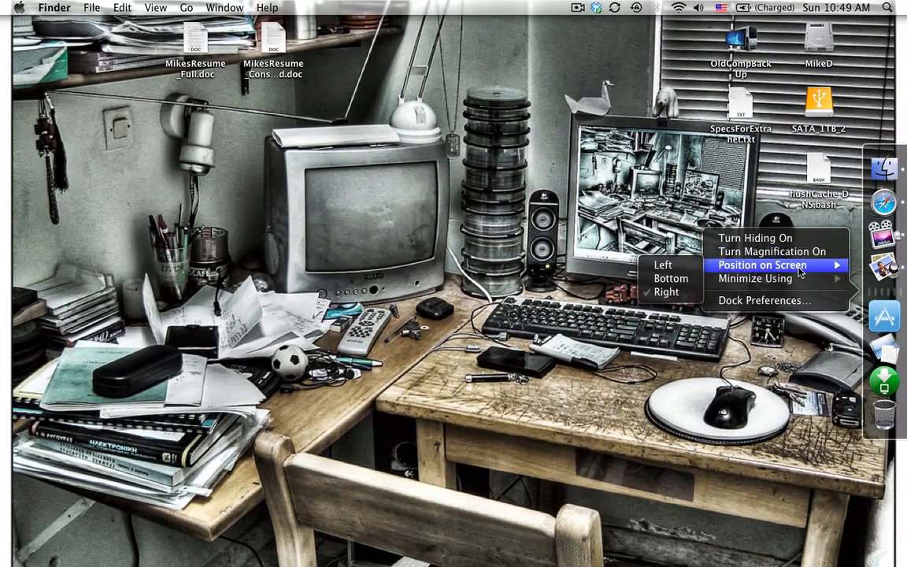
{"action": "mouse_move", "coordinate": [778, 222]}
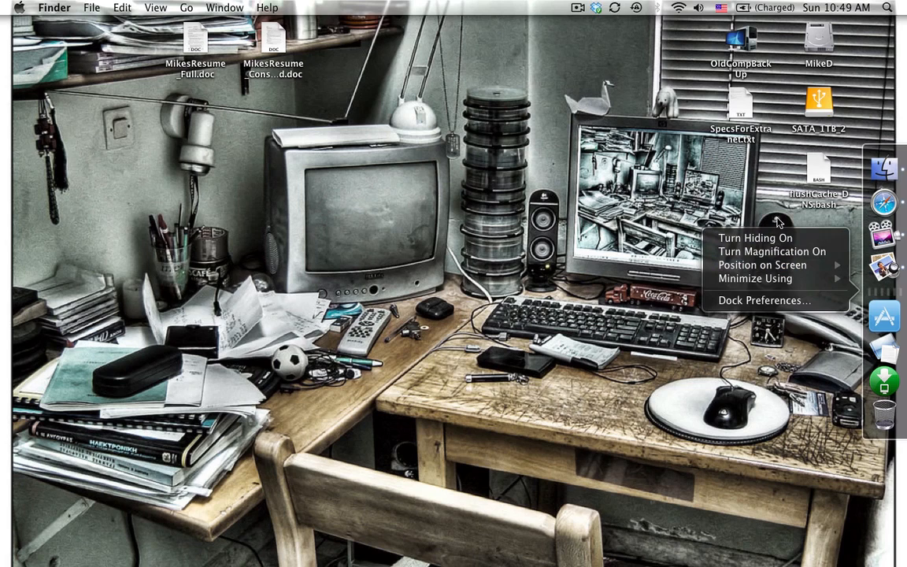
{"action": "left_click", "coordinate": [753, 244]}
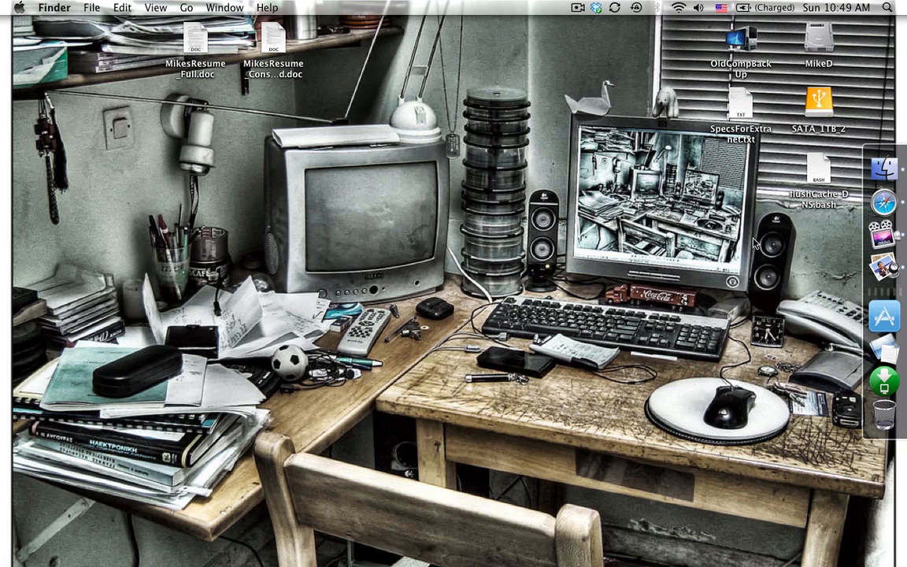
{"action": "mouse_move", "coordinate": [739, 234]}
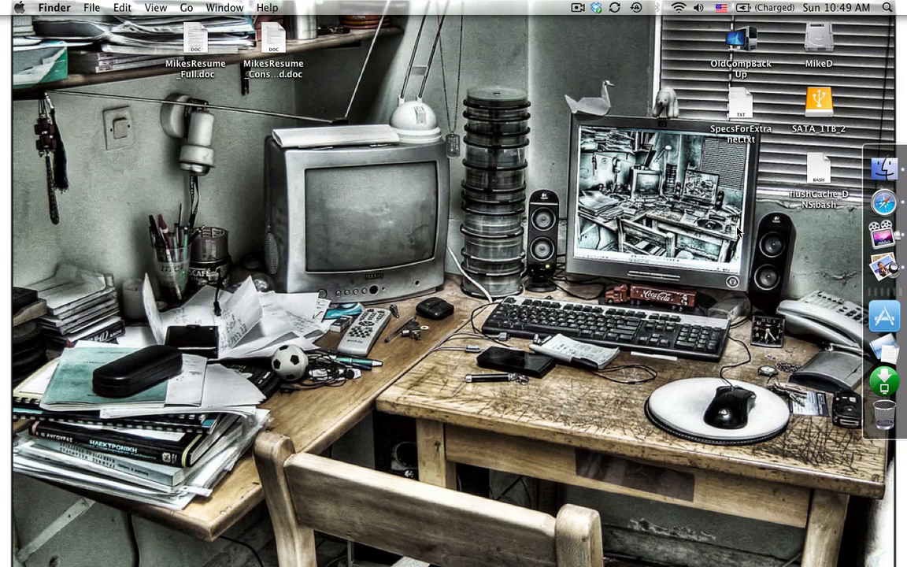
{"action": "left_click", "coordinate": [888, 6]}
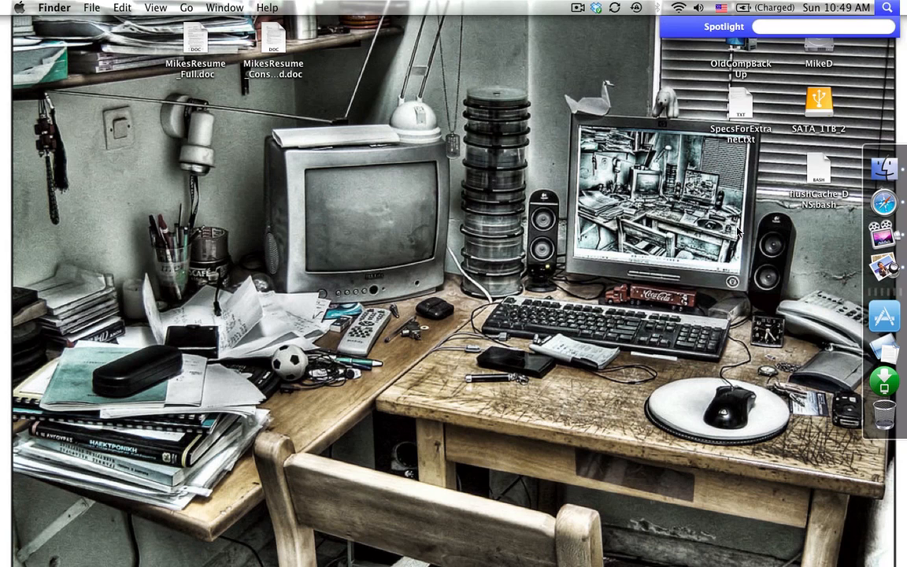
{"action": "left_click", "coordinate": [822, 25]}
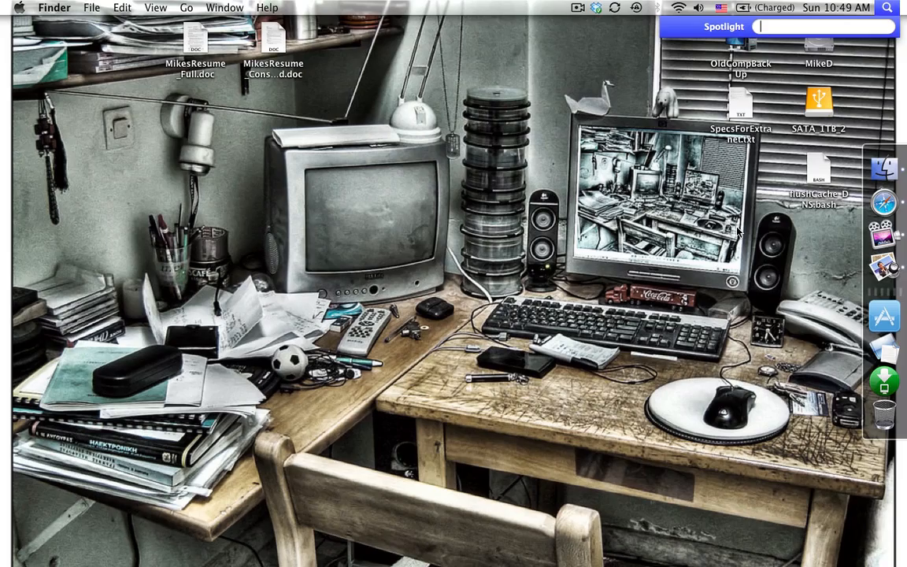
{"action": "type", "text": "netsh"}
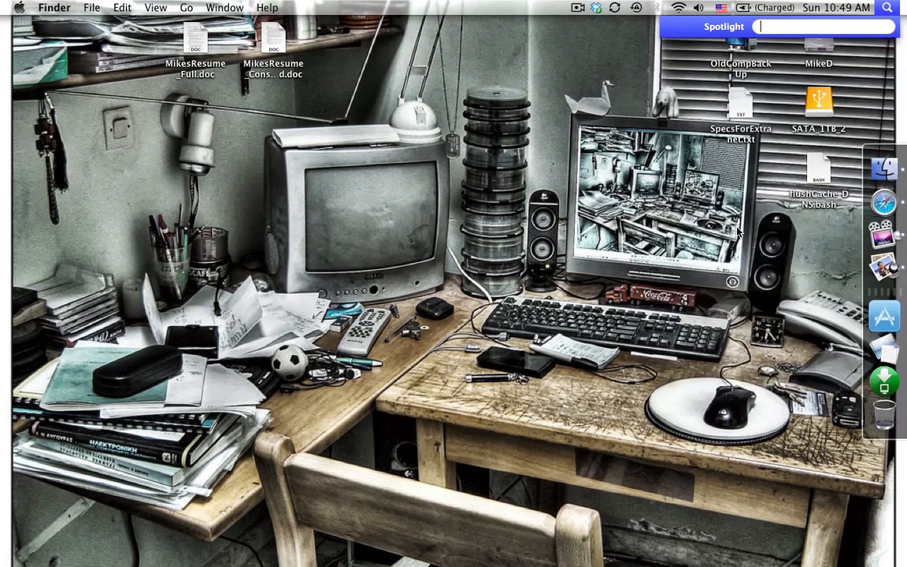
{"action": "left_click", "coordinate": [887, 7]}
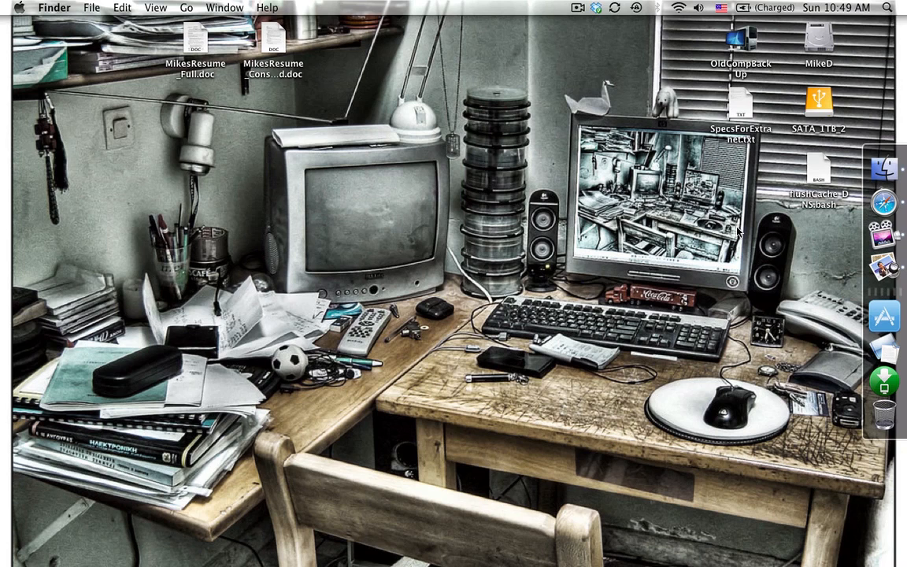
{"action": "mouse_move", "coordinate": [832, 468]}
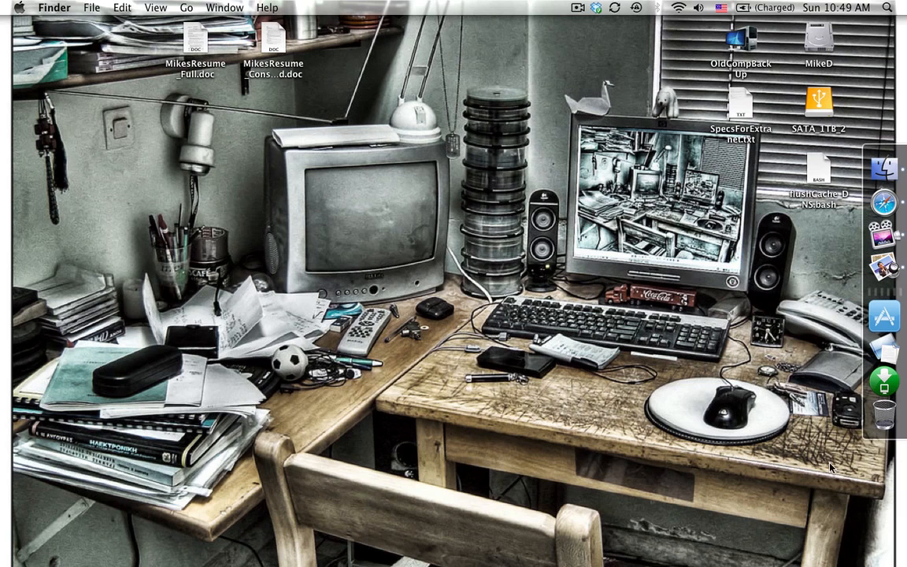
{"action": "mouse_move", "coordinate": [884, 409]}
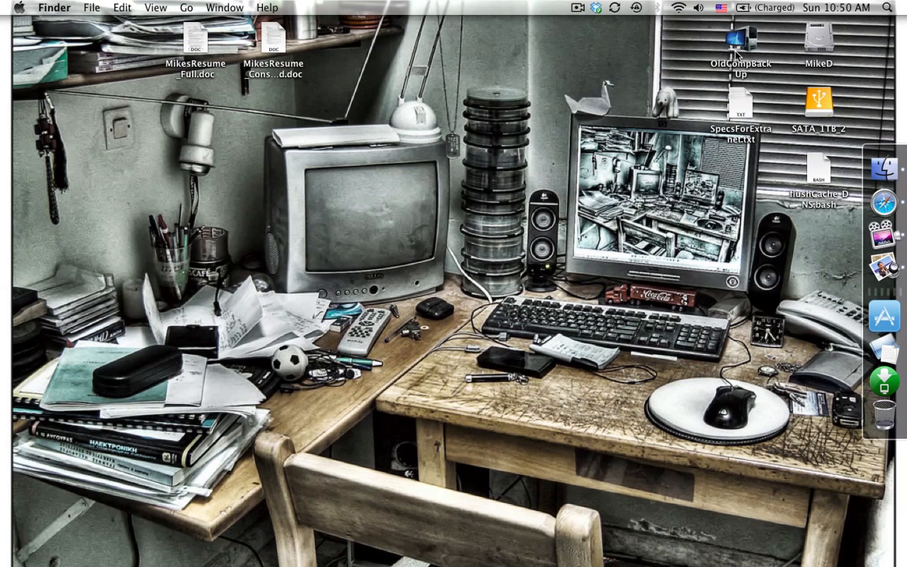
Step: Select the OldCompBackUp folder on the desktop
{"action": "left_click", "coordinate": [740, 39]}
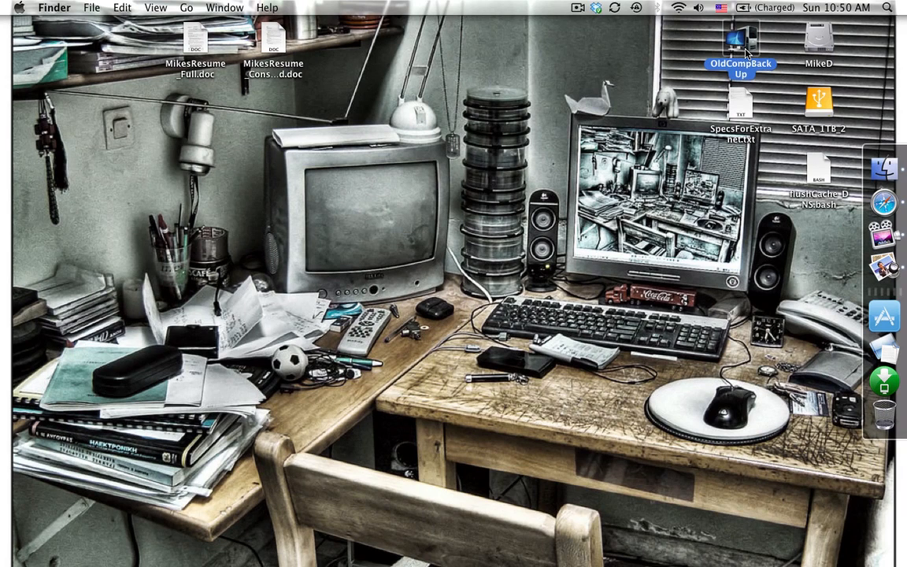
Step: Delete OldCompBackUp's custom icon in Get Info so it shows the default blue folder
{"action": "right_click", "coordinate": [740, 44]}
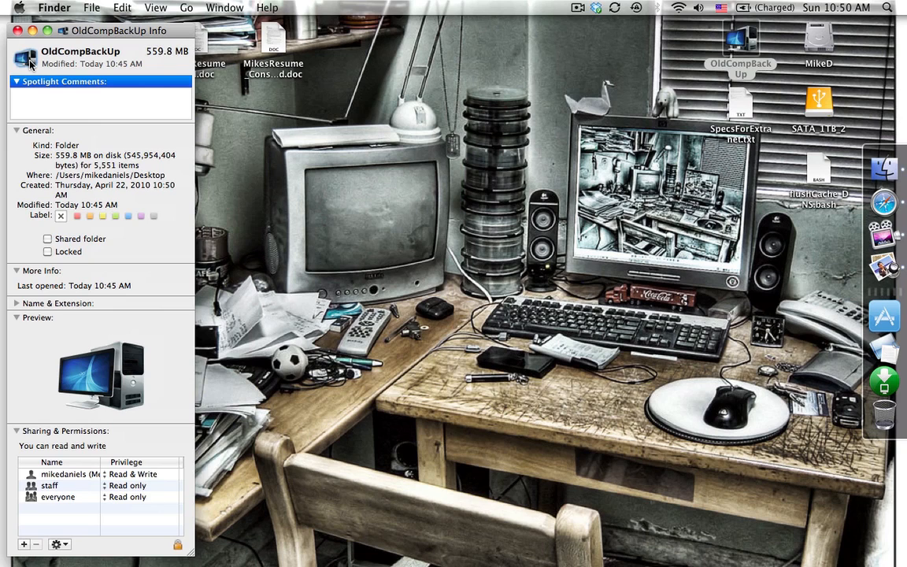
{"action": "mouse_move", "coordinate": [17, 58]}
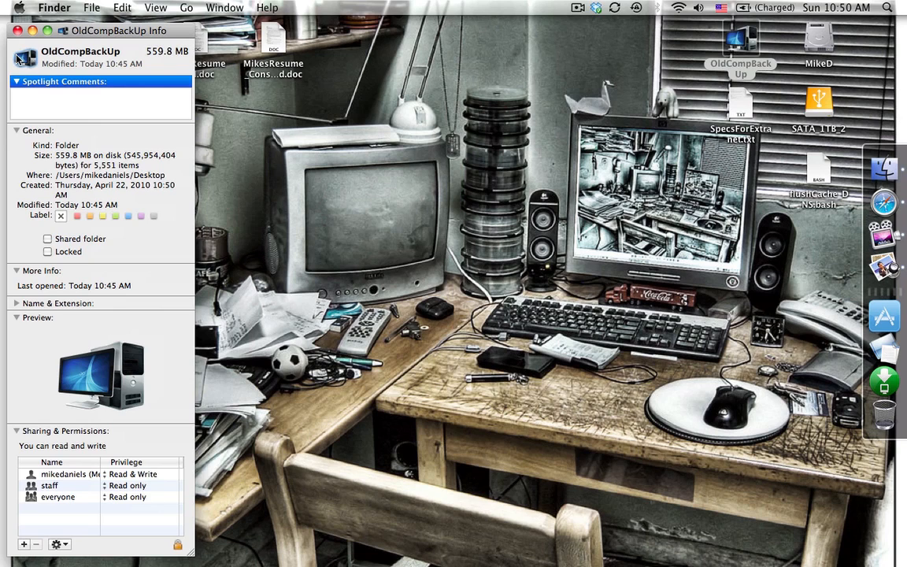
{"action": "mouse_move", "coordinate": [41, 74]}
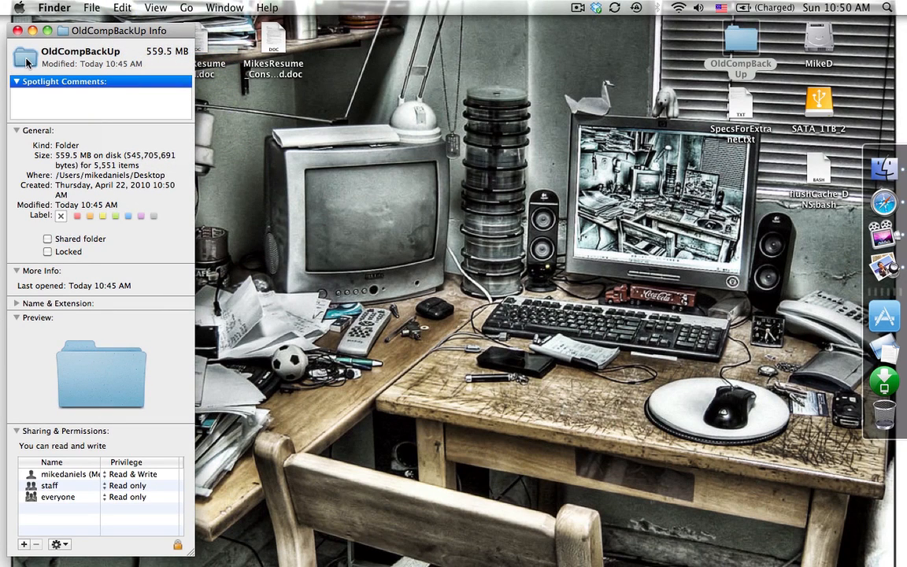
{"action": "left_click", "coordinate": [17, 32]}
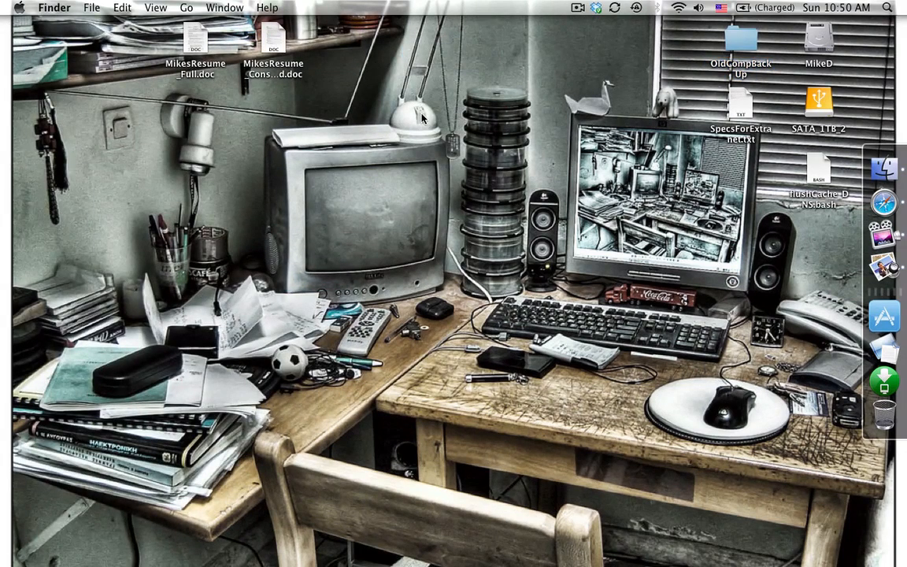
{"action": "mouse_move", "coordinate": [425, 115]}
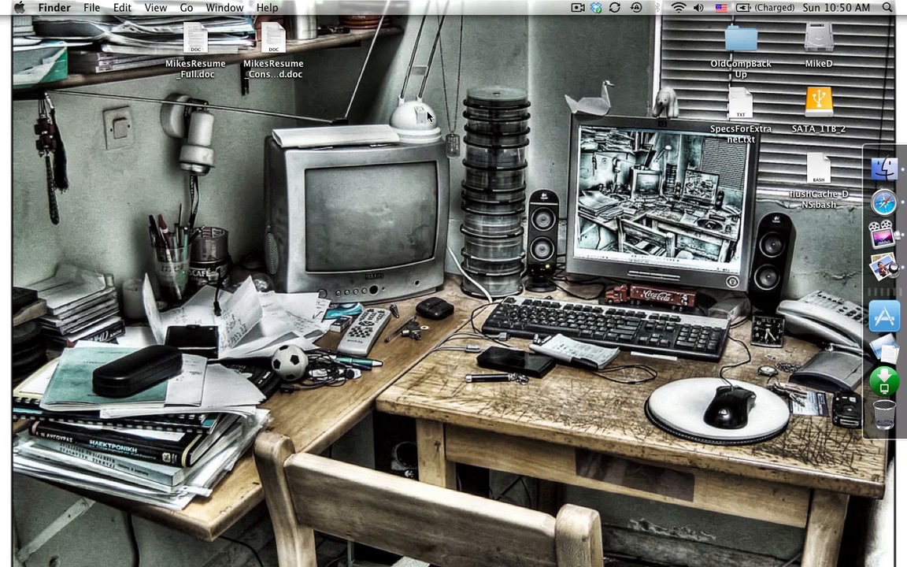
{"action": "mouse_move", "coordinate": [443, 89]}
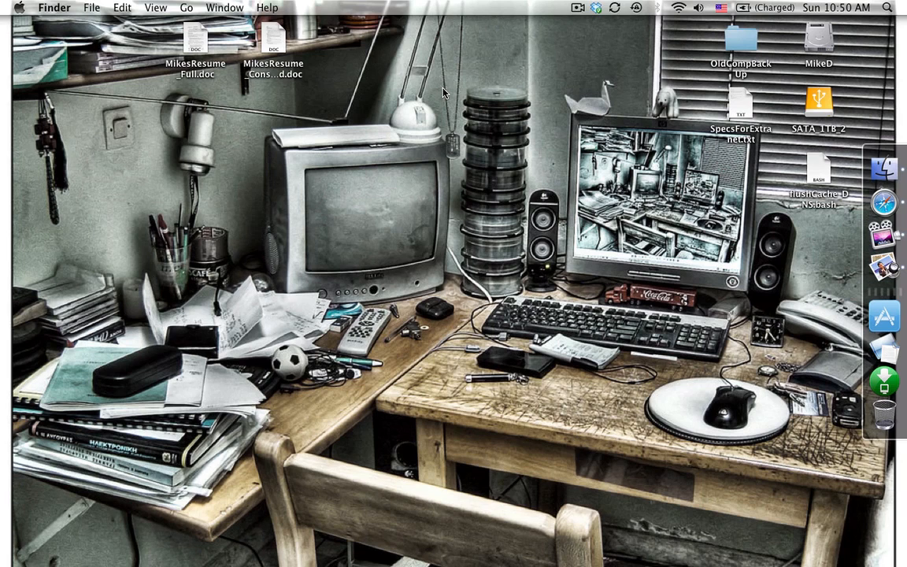
{"action": "mouse_move", "coordinate": [425, 41]}
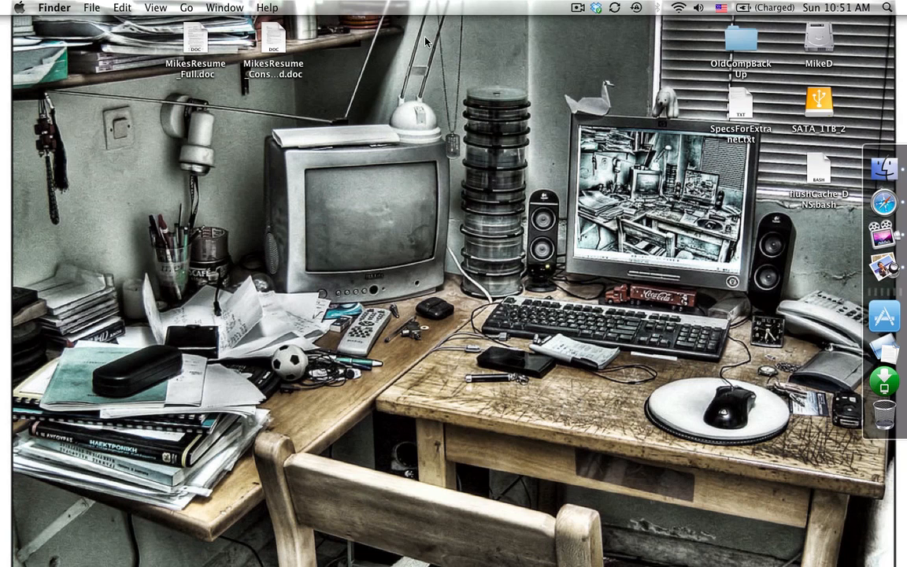
{"action": "mouse_move", "coordinate": [418, 69]}
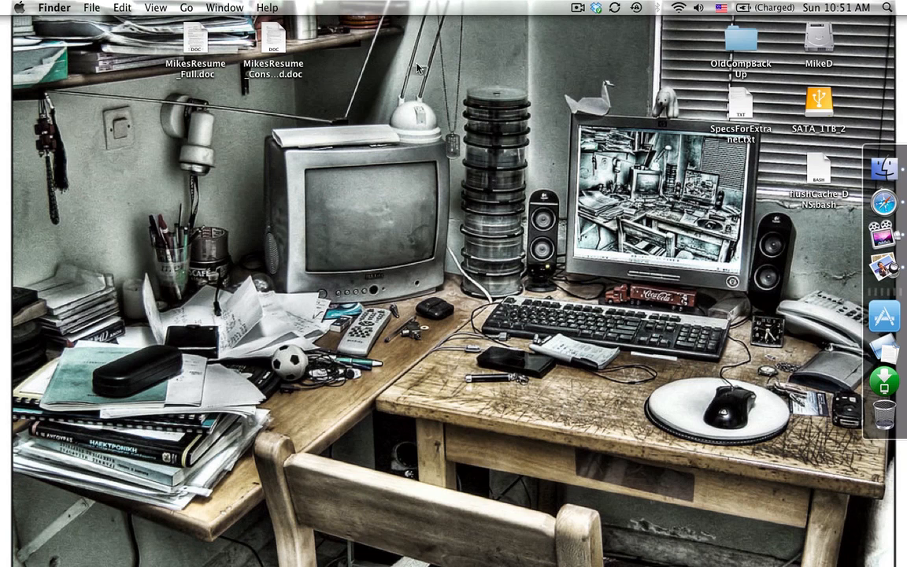
{"action": "mouse_move", "coordinate": [661, 212]}
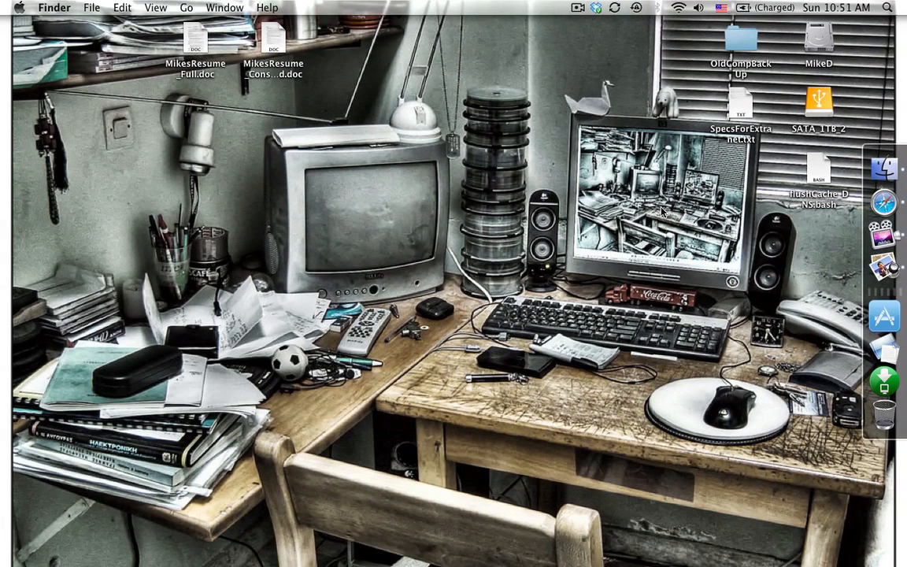